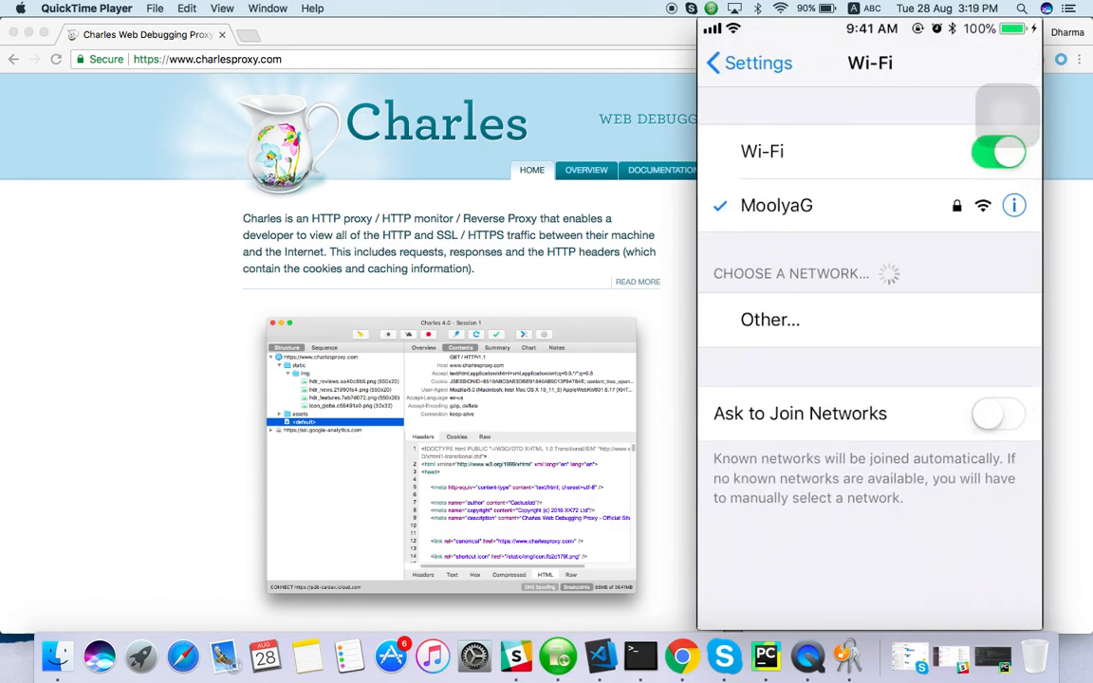
Show the iPhone Wi-Fi network's manual proxy 172.16.2.63:9999, then Spotlight-search 'Charles'.
{"action": "left_click", "coordinate": [1013, 205]}
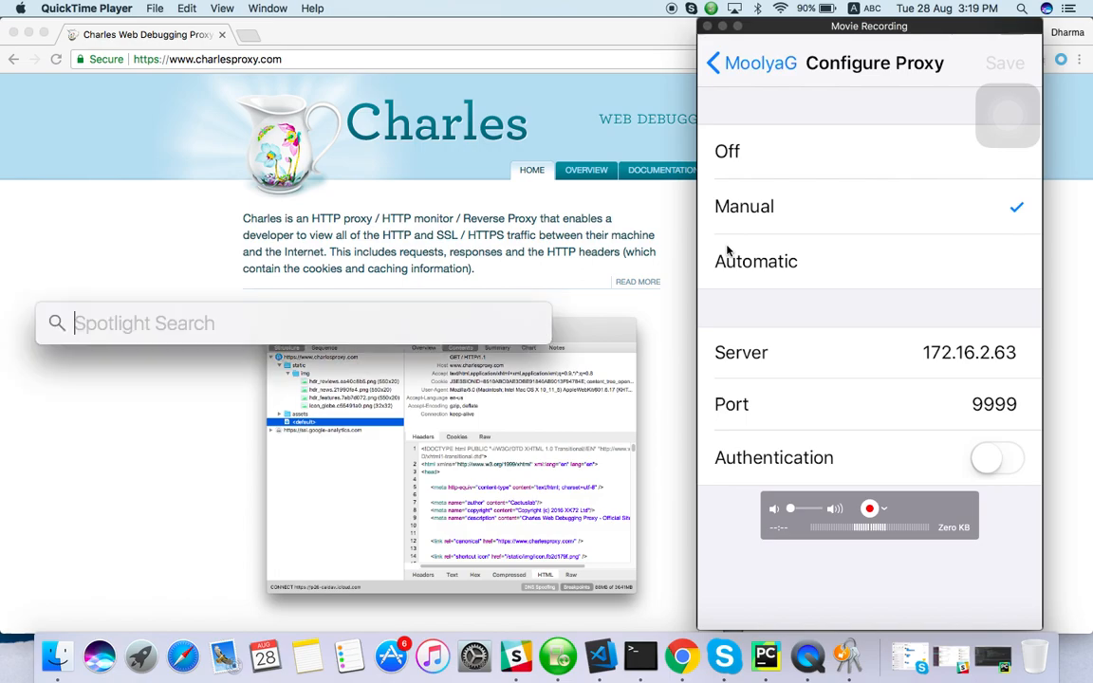
{"action": "type", "text": "Charles"}
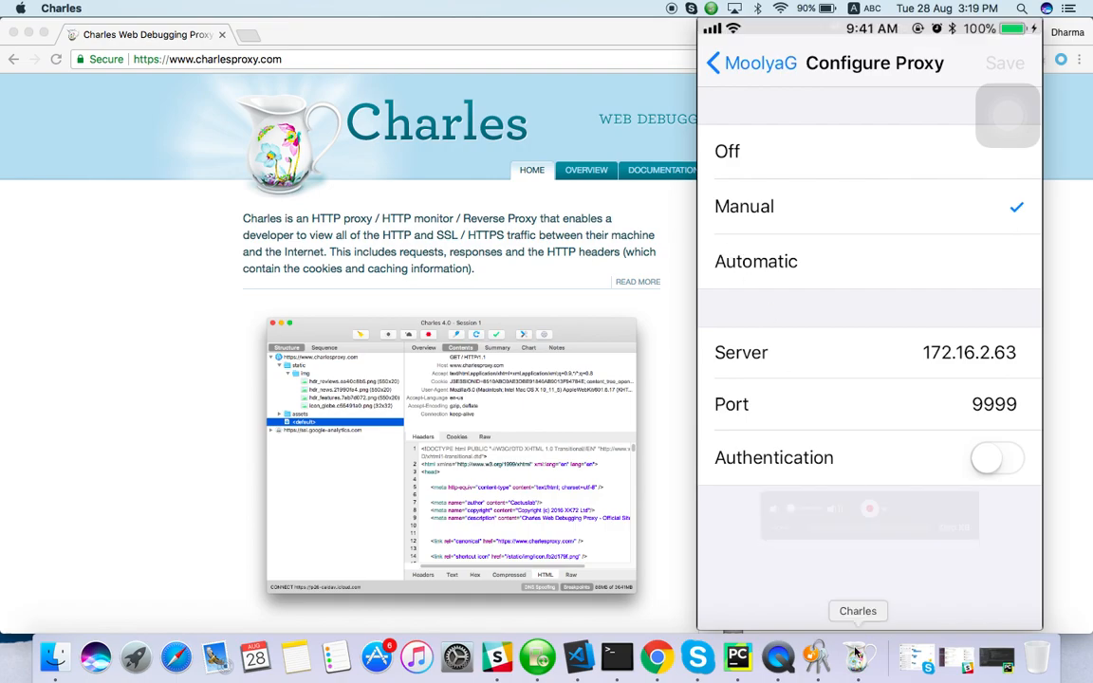
Launch Charles and dismiss the 30-day trial notice so Session 1 records Justdial traffic.
{"action": "left_click", "coordinate": [858, 653]}
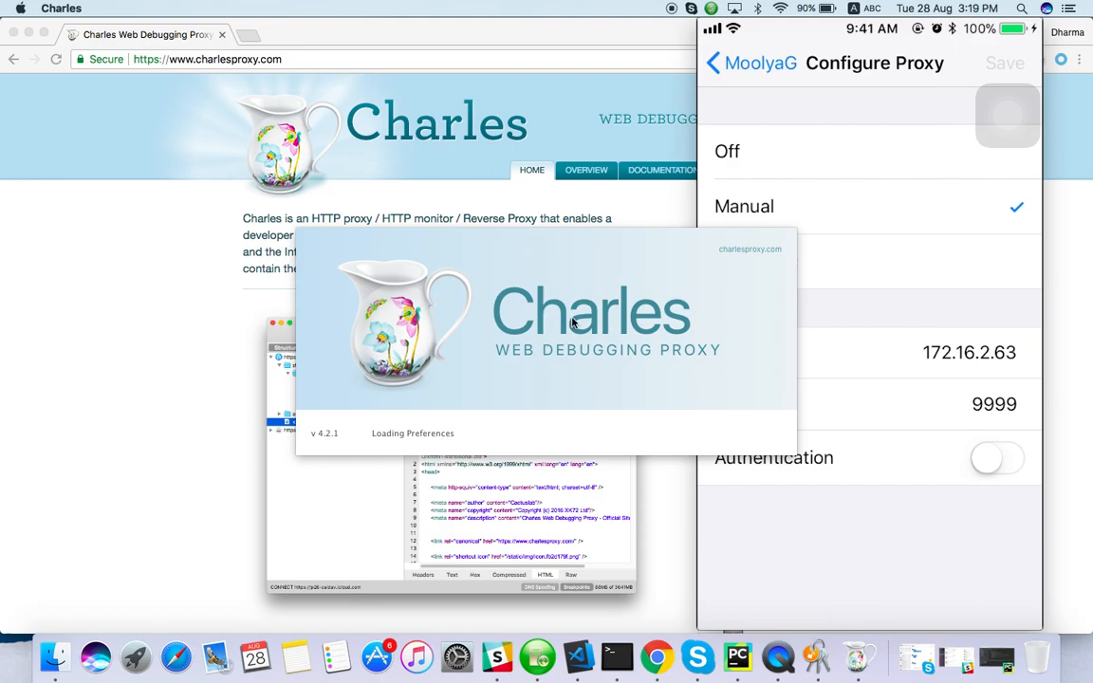
{"action": "mouse_move", "coordinate": [528, 345]}
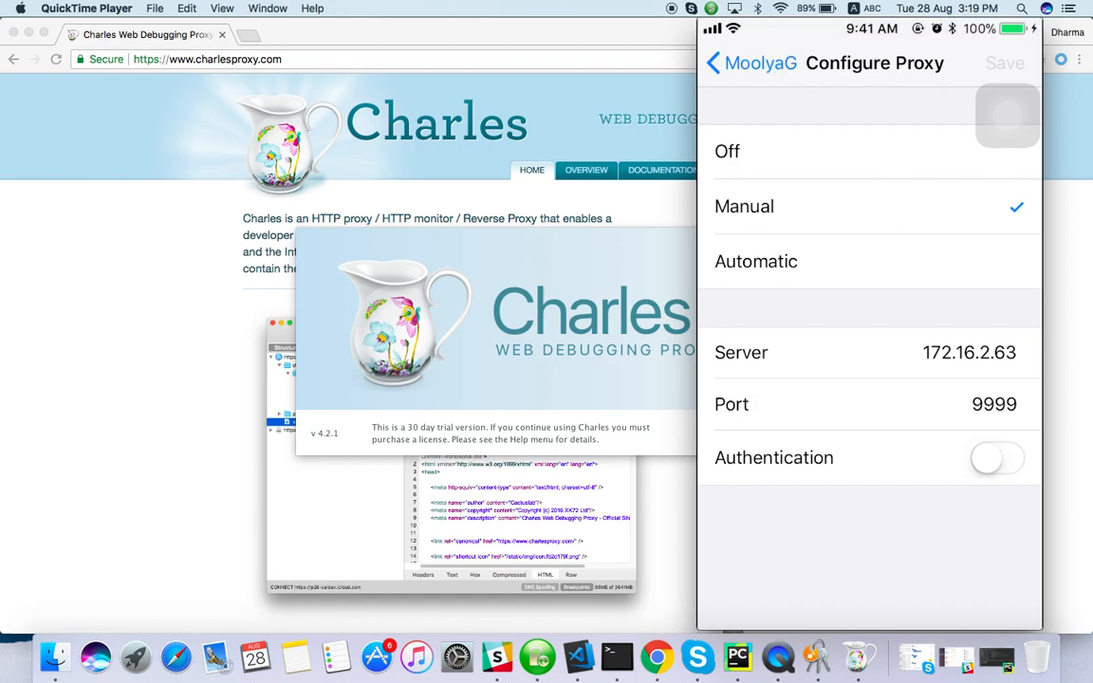
{"action": "left_click", "coordinate": [734, 65]}
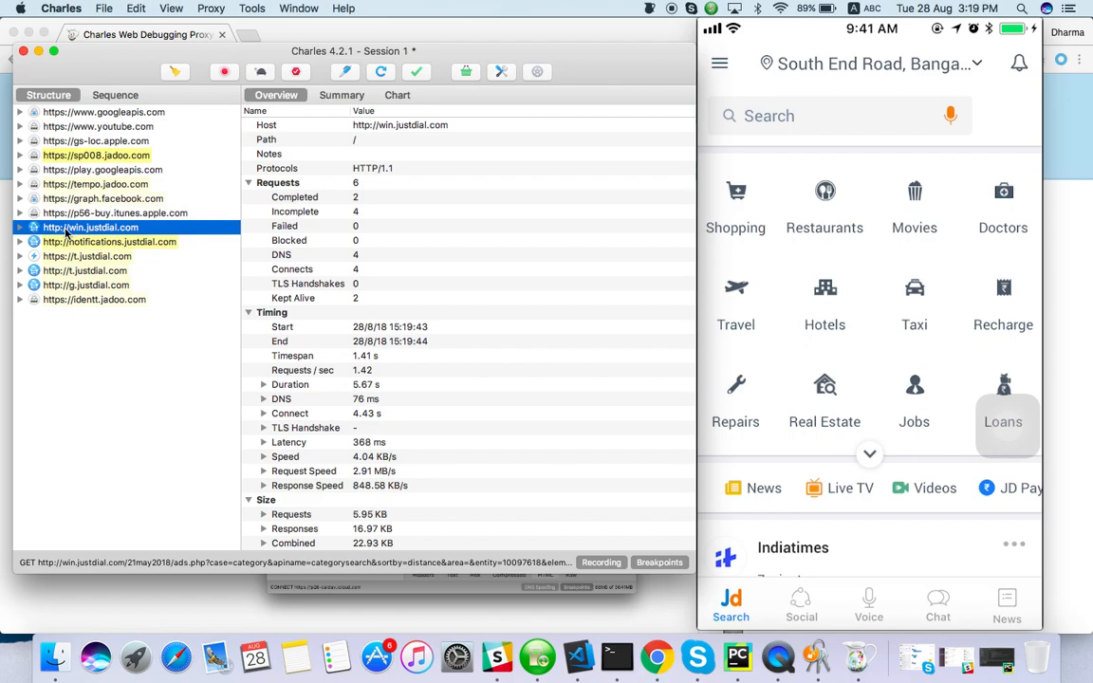
Review the win.justdial.com and t.justdial.com host summaries, then reach the SSL Proxying Settings.
{"action": "left_click", "coordinate": [10, 228]}
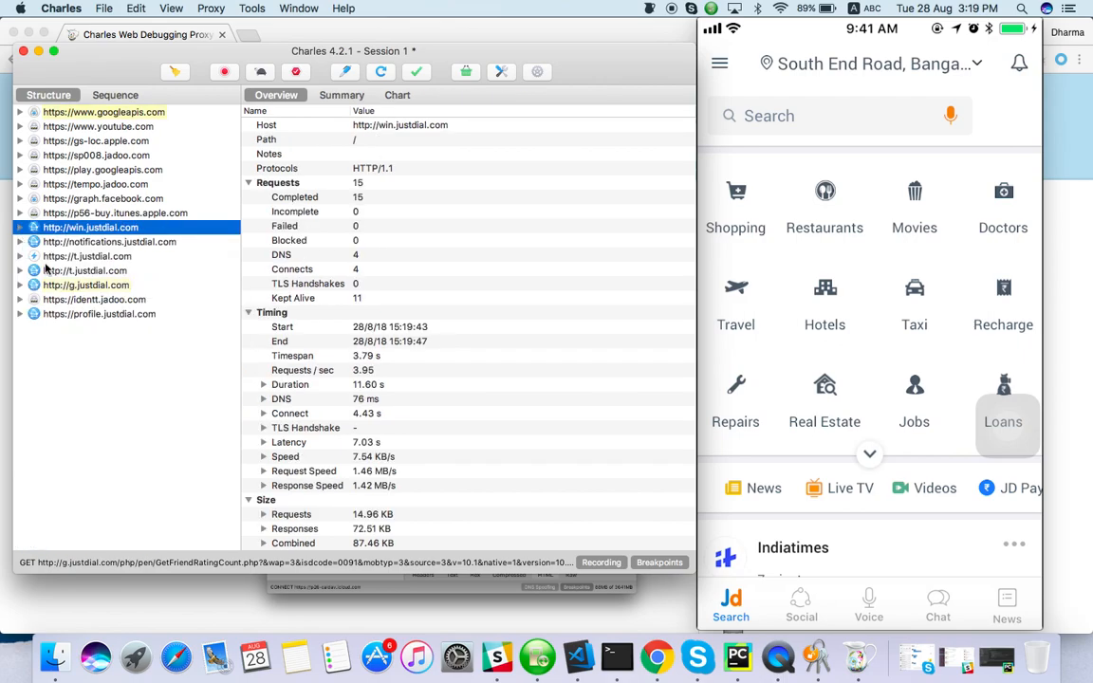
{"action": "left_click", "coordinate": [91, 255]}
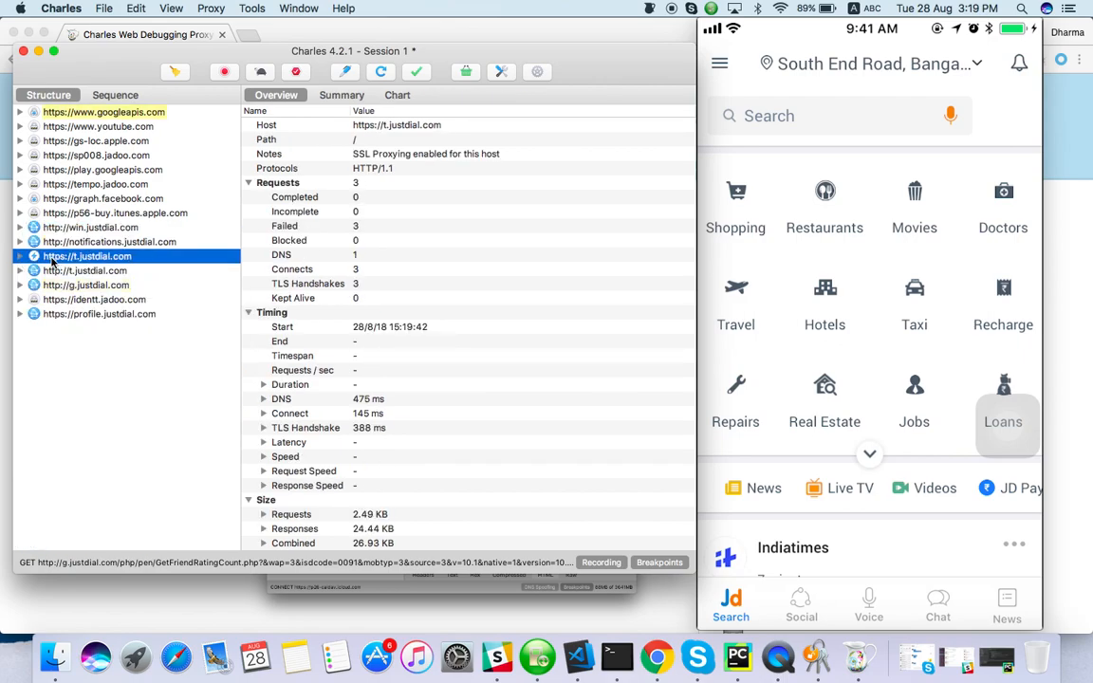
{"action": "left_click", "coordinate": [212, 8]}
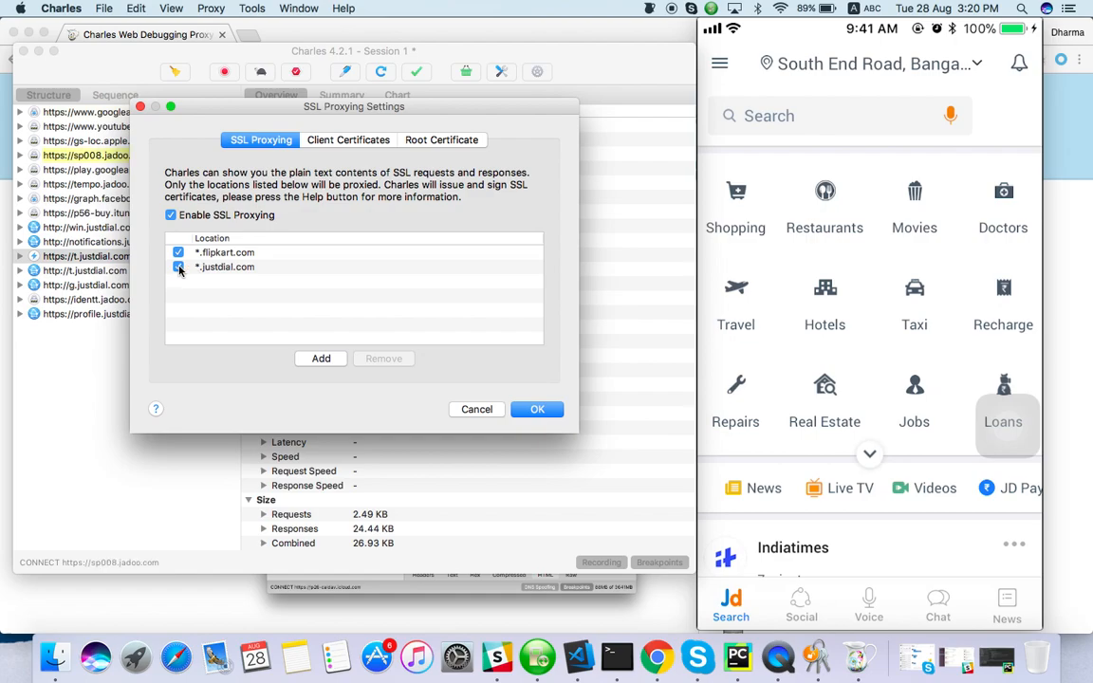
Turn off SSL proxying for *.justdial.com, confirm, and clear the captured session.
{"action": "left_click", "coordinate": [179, 266]}
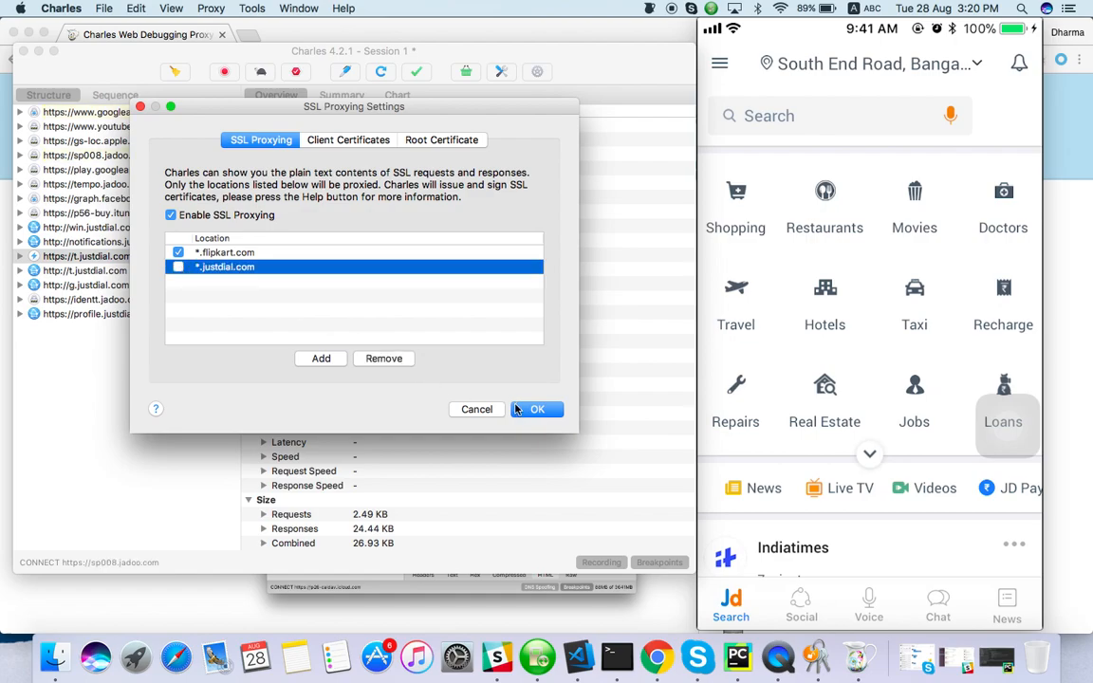
{"action": "left_click", "coordinate": [537, 410]}
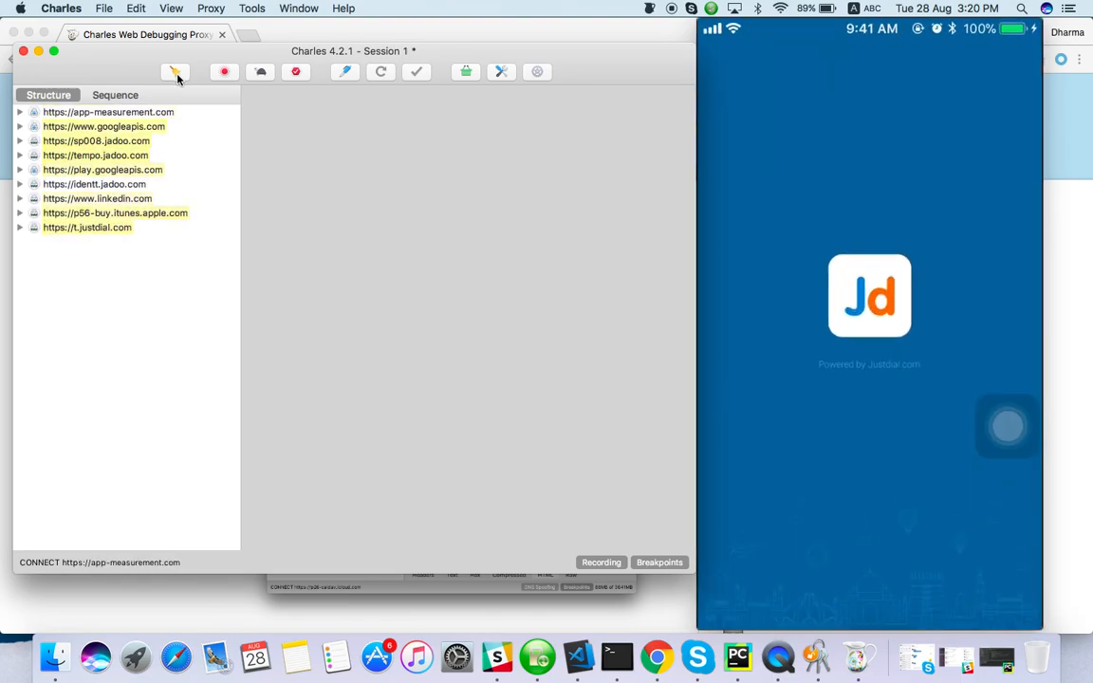
{"action": "left_click", "coordinate": [87, 227]}
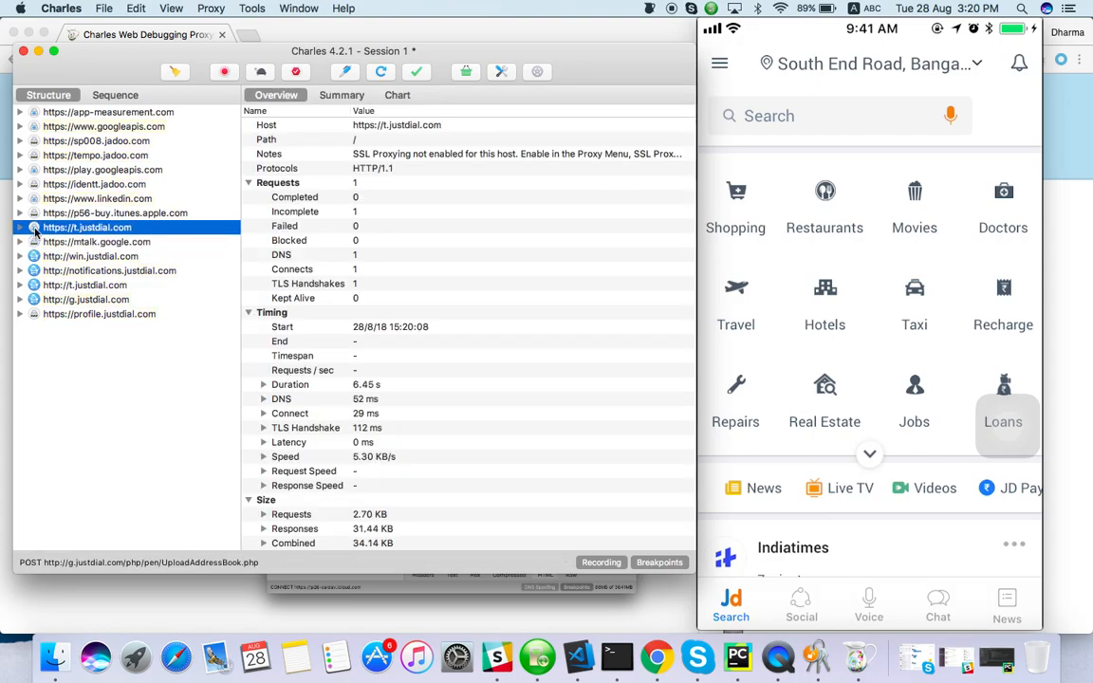
Expand t.justdial.com and view the getCityNew request's JSON response showing Bangalore.
{"action": "left_click", "coordinate": [110, 269]}
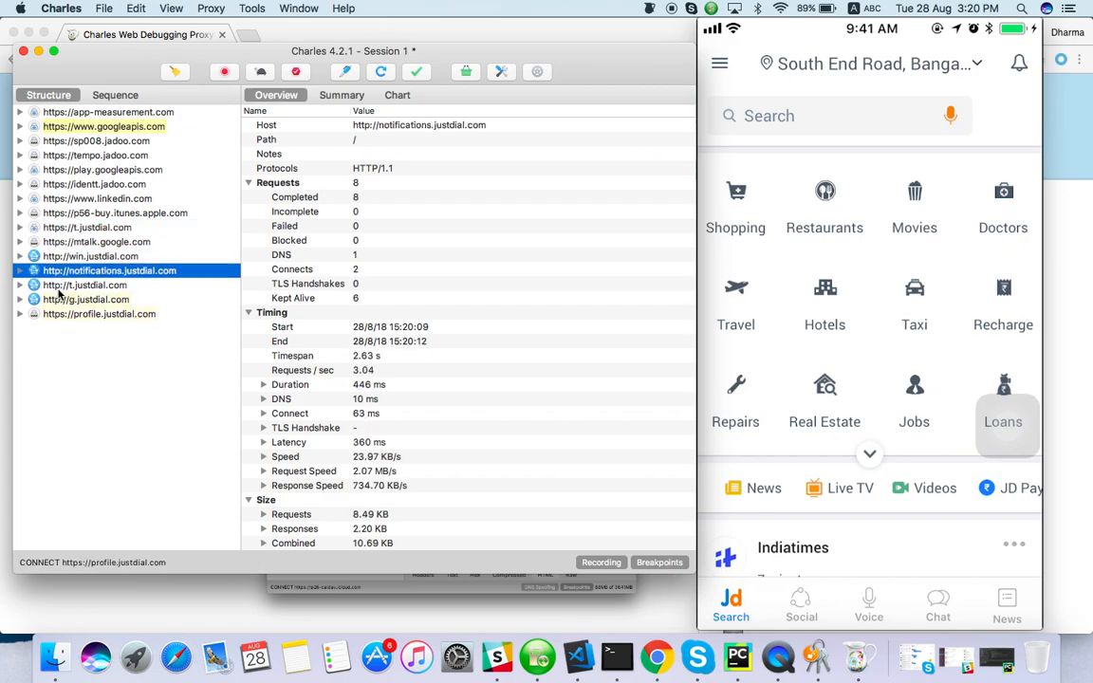
{"action": "left_click", "coordinate": [85, 284]}
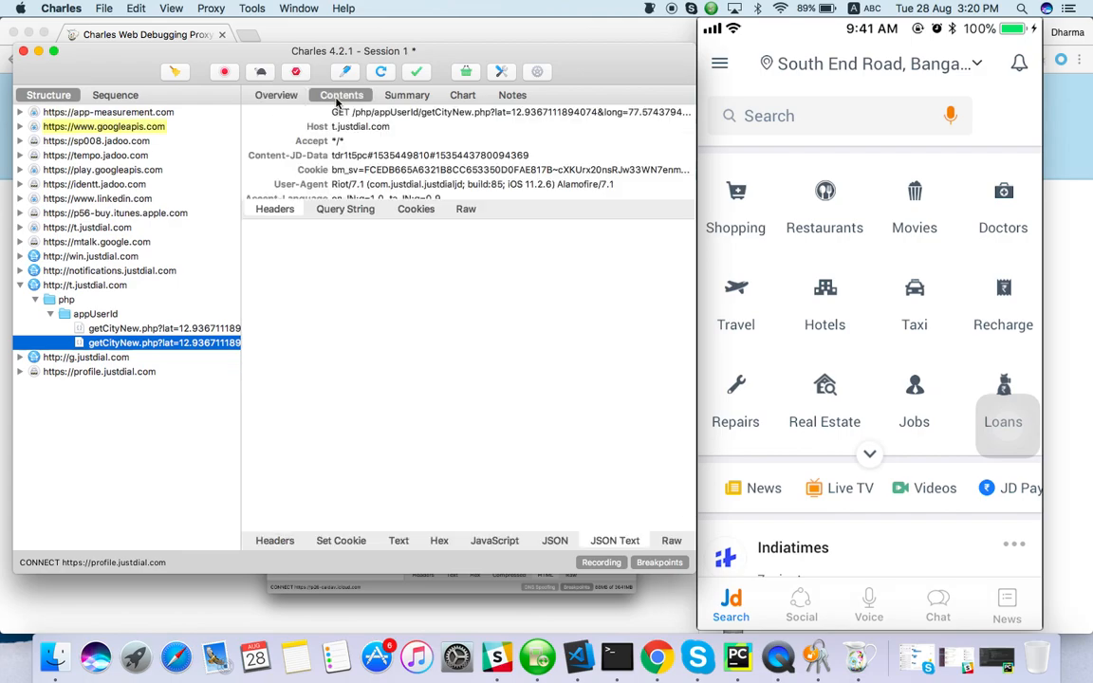
{"action": "left_click", "coordinate": [345, 209]}
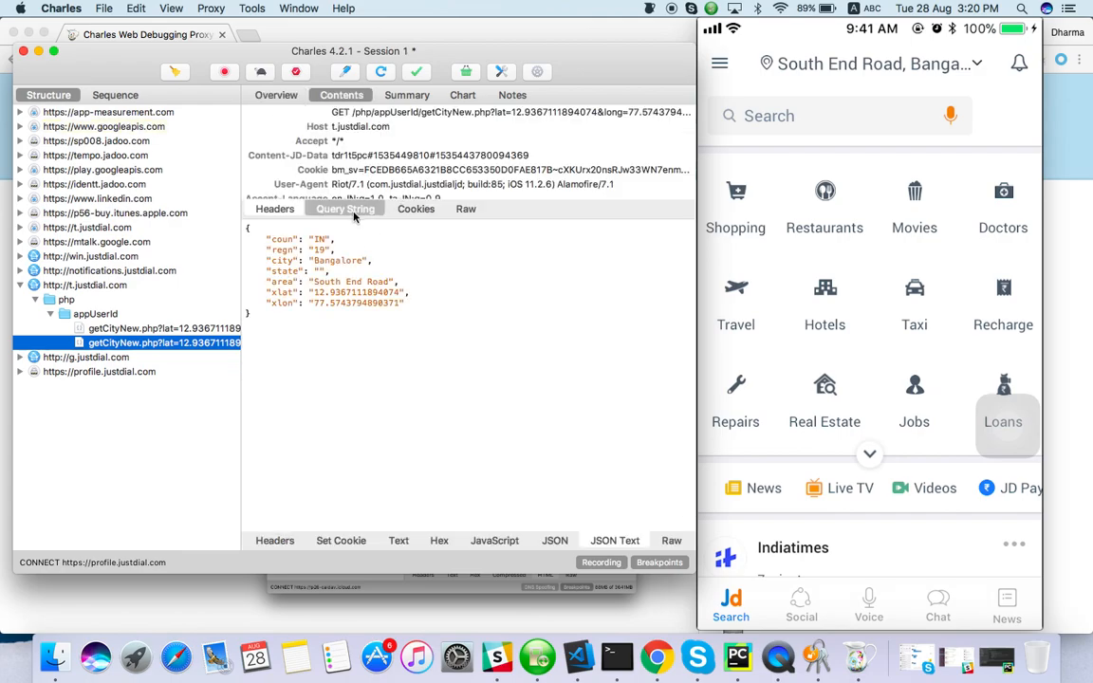
{"action": "left_click", "coordinate": [199, 8]}
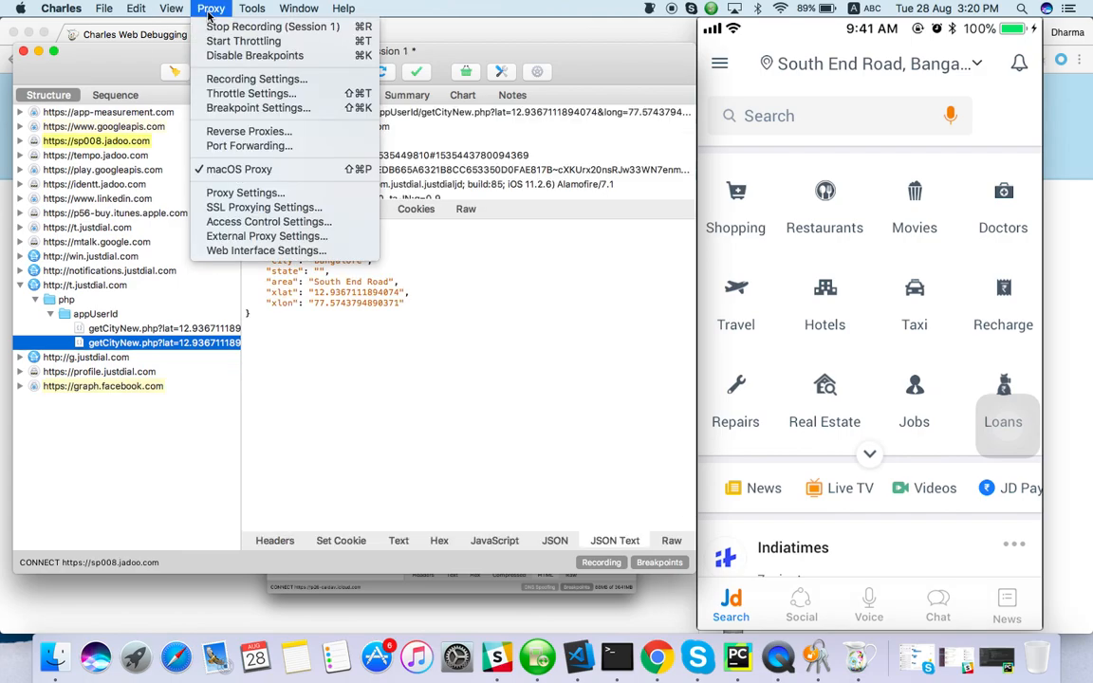
Install the Charles root certificate on the Mac and bring Keychain Access to the front.
{"action": "left_click", "coordinate": [264, 207]}
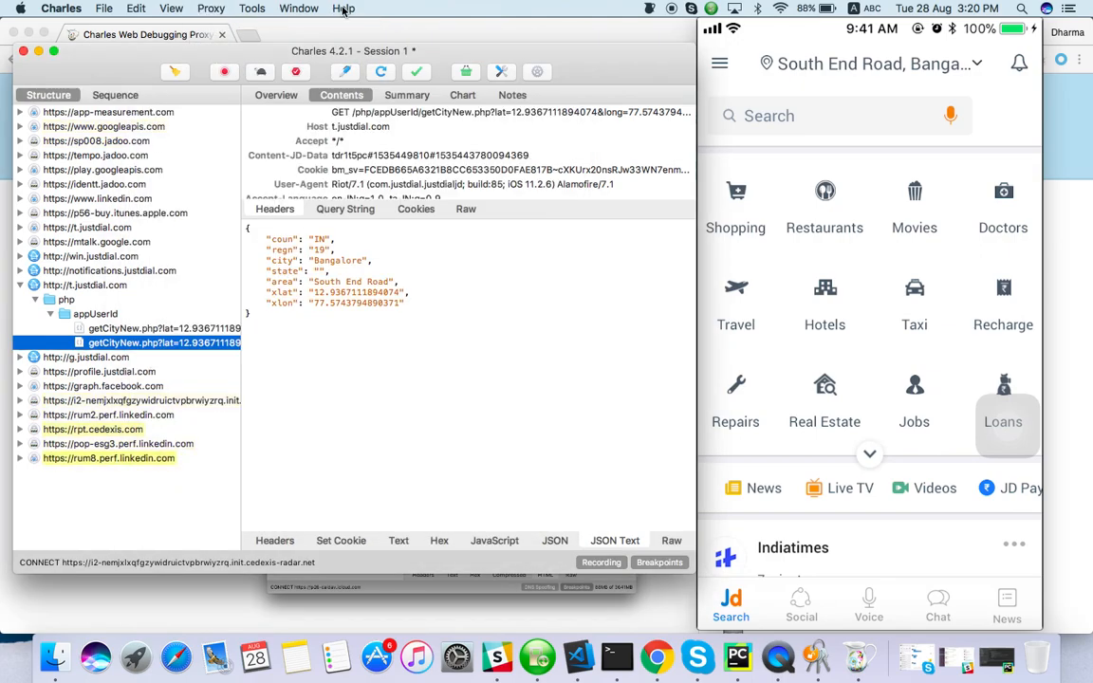
{"action": "left_click", "coordinate": [344, 8]}
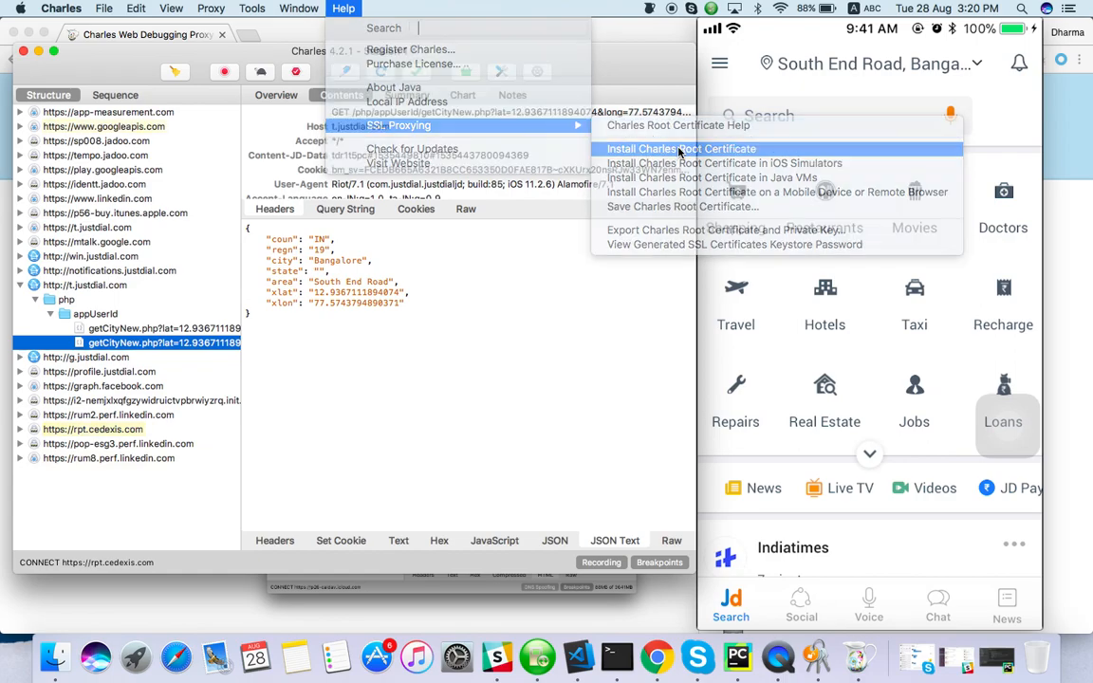
{"action": "left_click", "coordinate": [681, 148]}
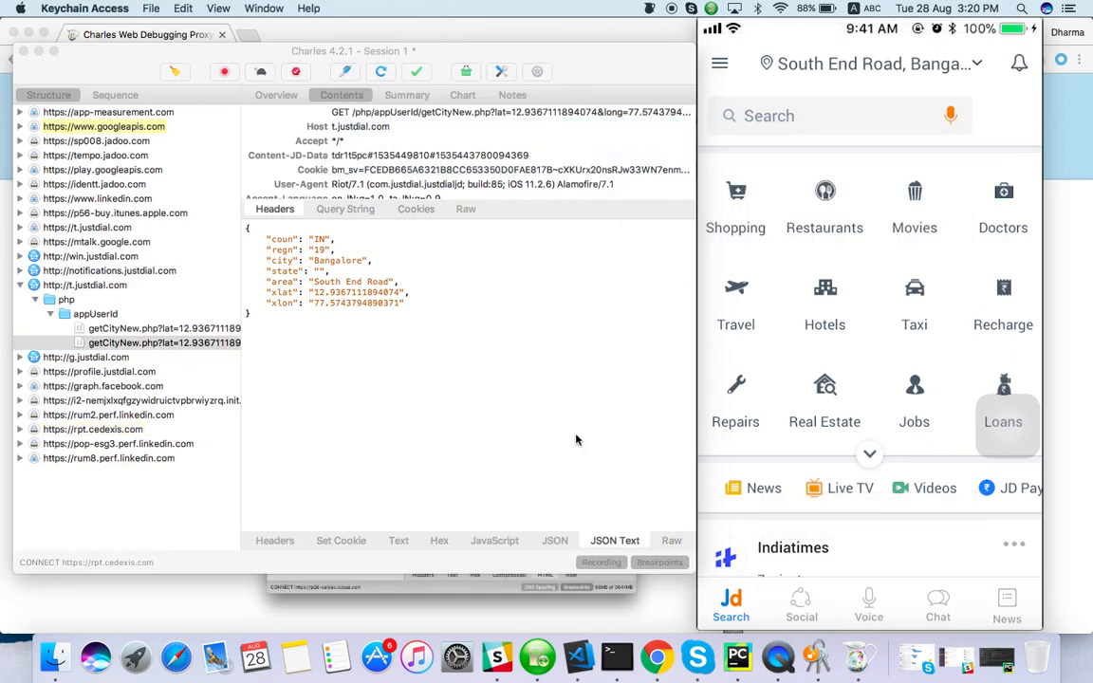
{"action": "mouse_move", "coordinate": [817, 656]}
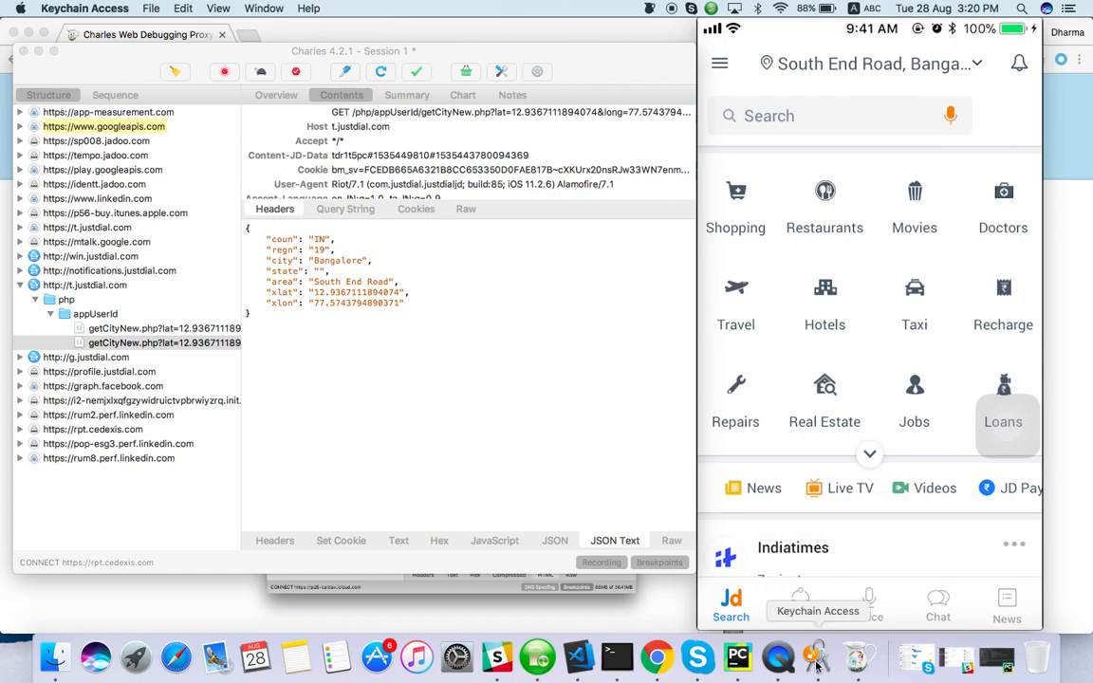
{"action": "left_click", "coordinate": [816, 671]}
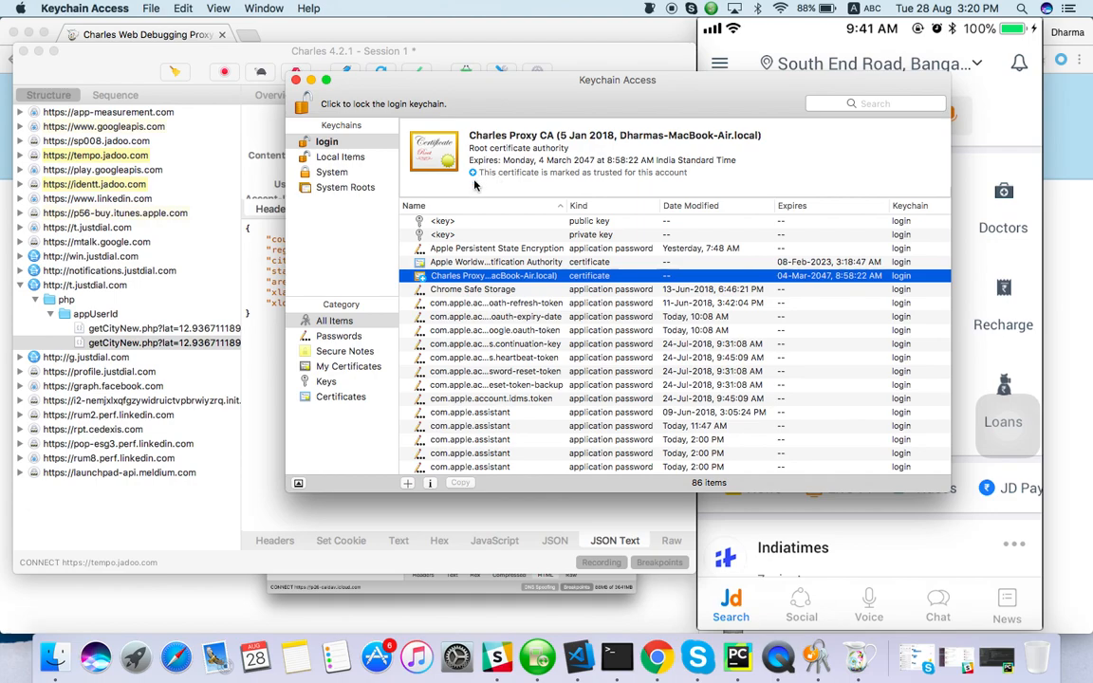
{"action": "mouse_move", "coordinate": [510, 179]}
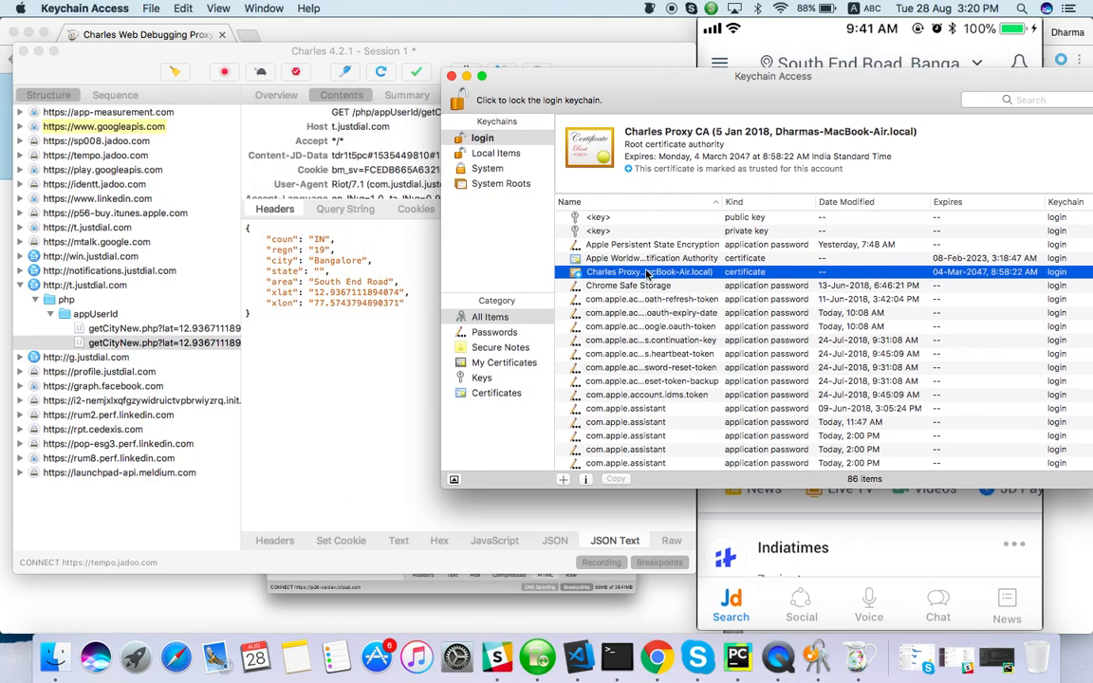
View the Charles Proxy CA certificate's details and its Trust settings in Keychain Access.
{"action": "double_click", "coordinate": [642, 273]}
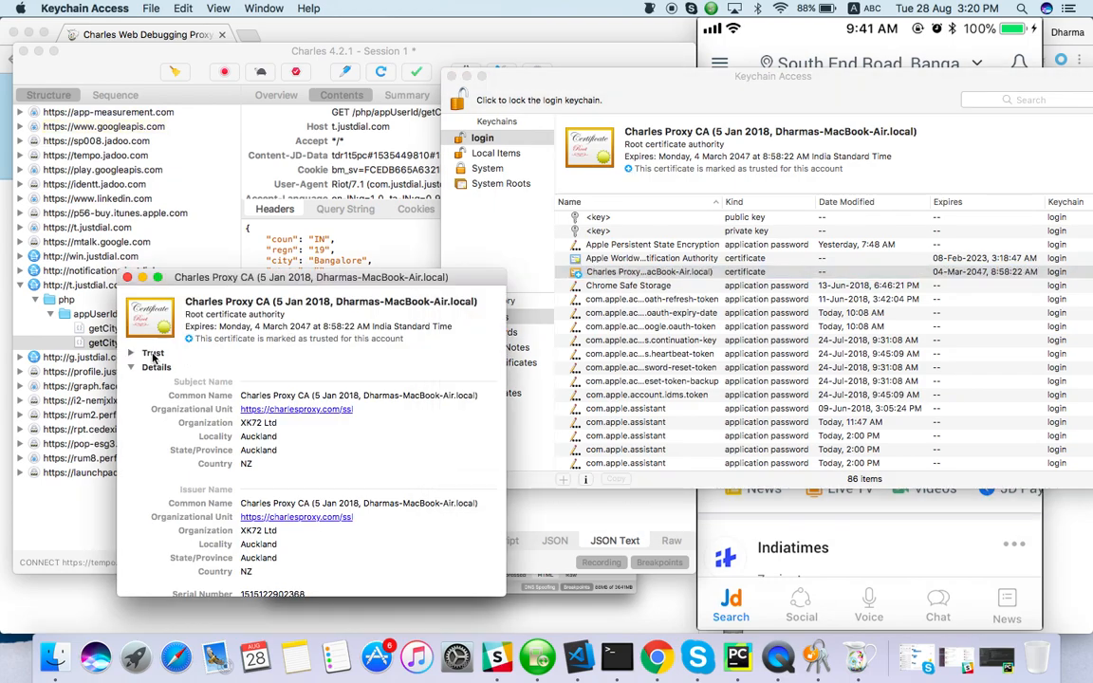
{"action": "left_click", "coordinate": [140, 351]}
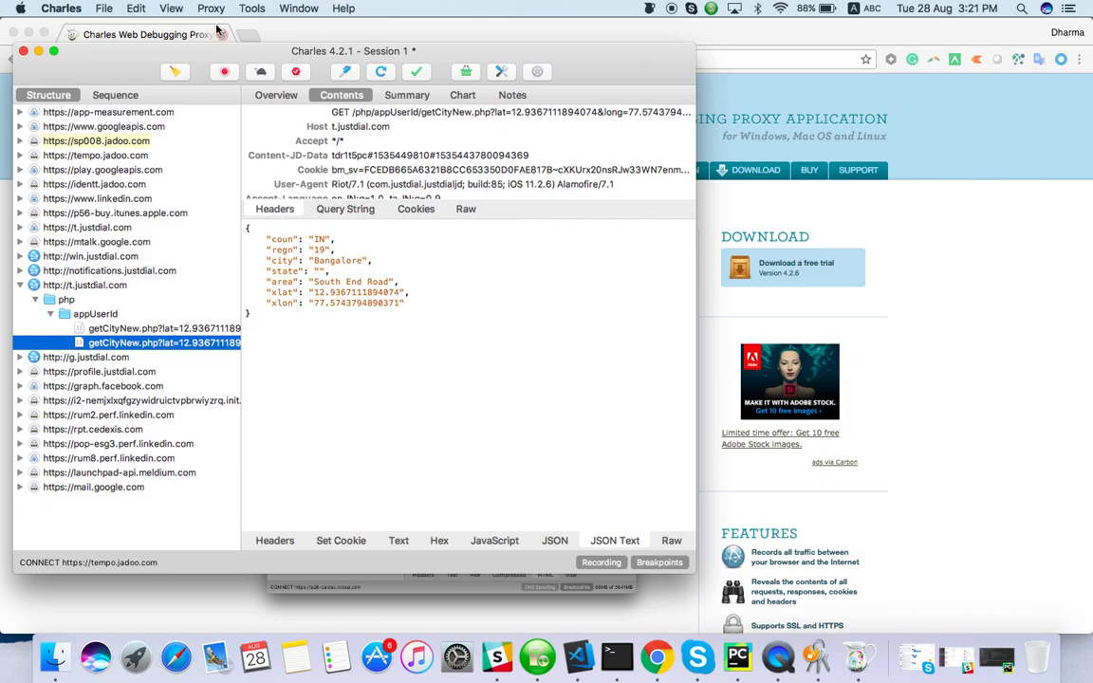
Re-enable SSL proxying for *.justdial.com in the SSL Proxying Settings and confirm.
{"action": "left_click", "coordinate": [199, 7]}
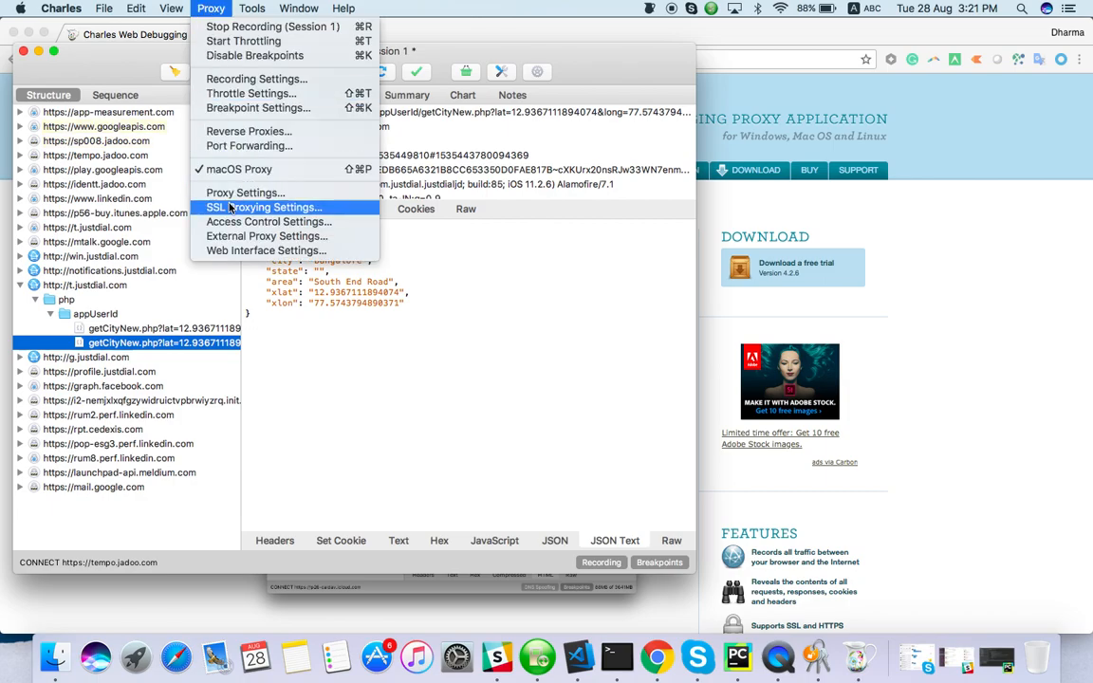
{"action": "left_click", "coordinate": [265, 206]}
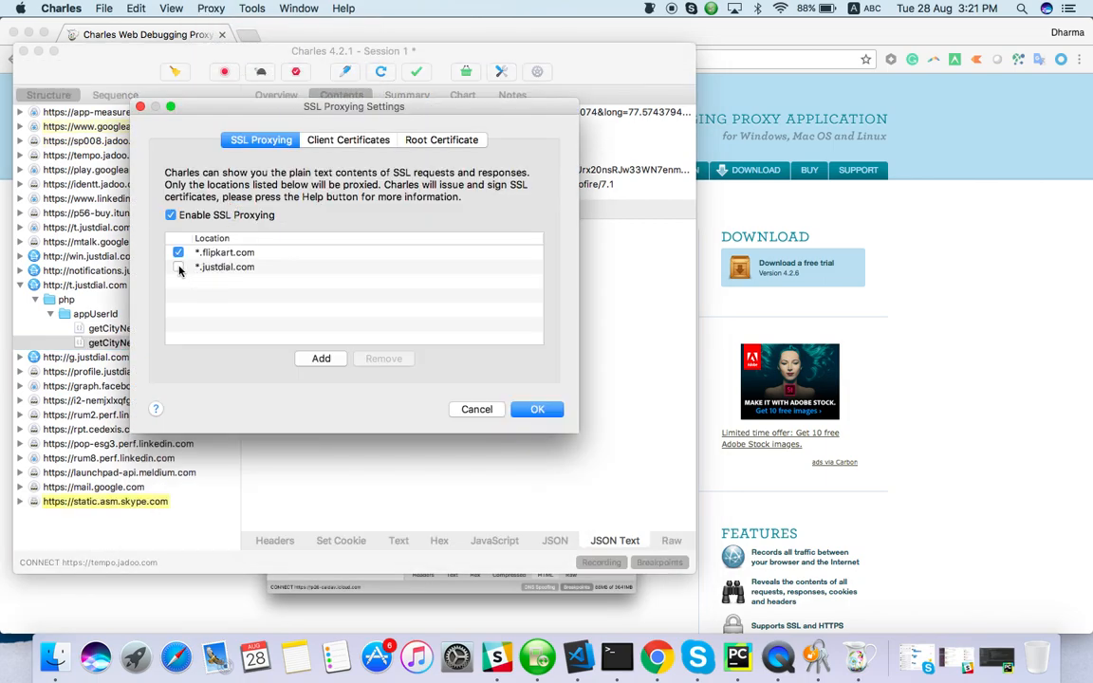
{"action": "left_click", "coordinate": [224, 265]}
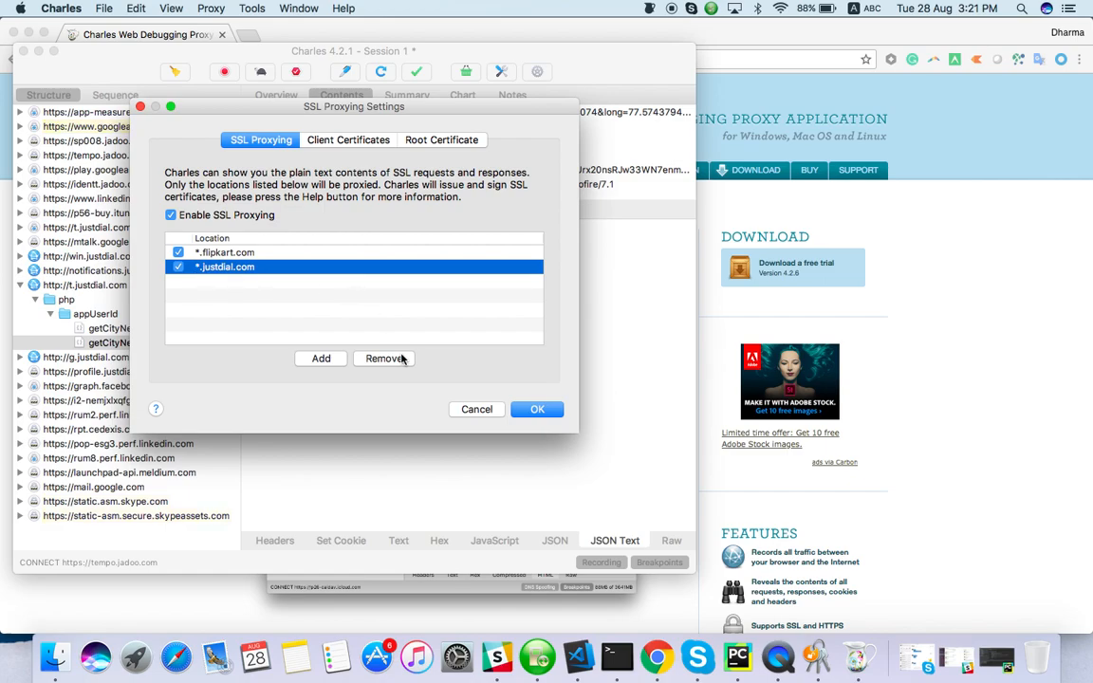
{"action": "left_click", "coordinate": [535, 409]}
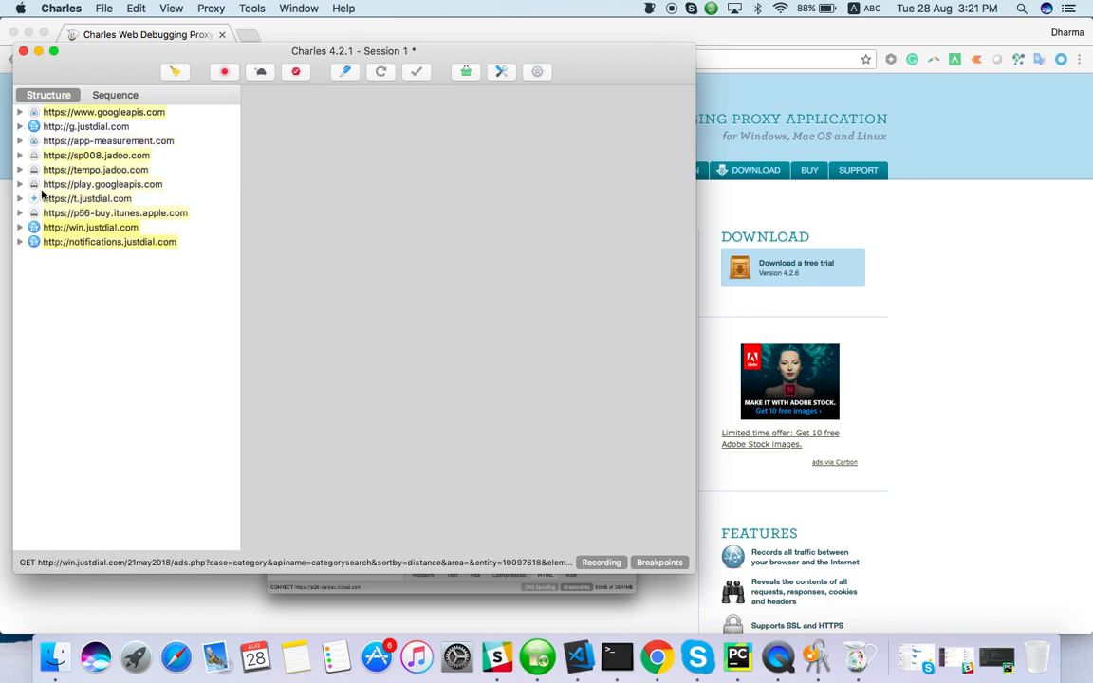
Inspect profile.justdial.com and the t.justdial.com <unknown> entry's Overview showing the SSL handshake failure.
{"action": "left_click", "coordinate": [88, 200]}
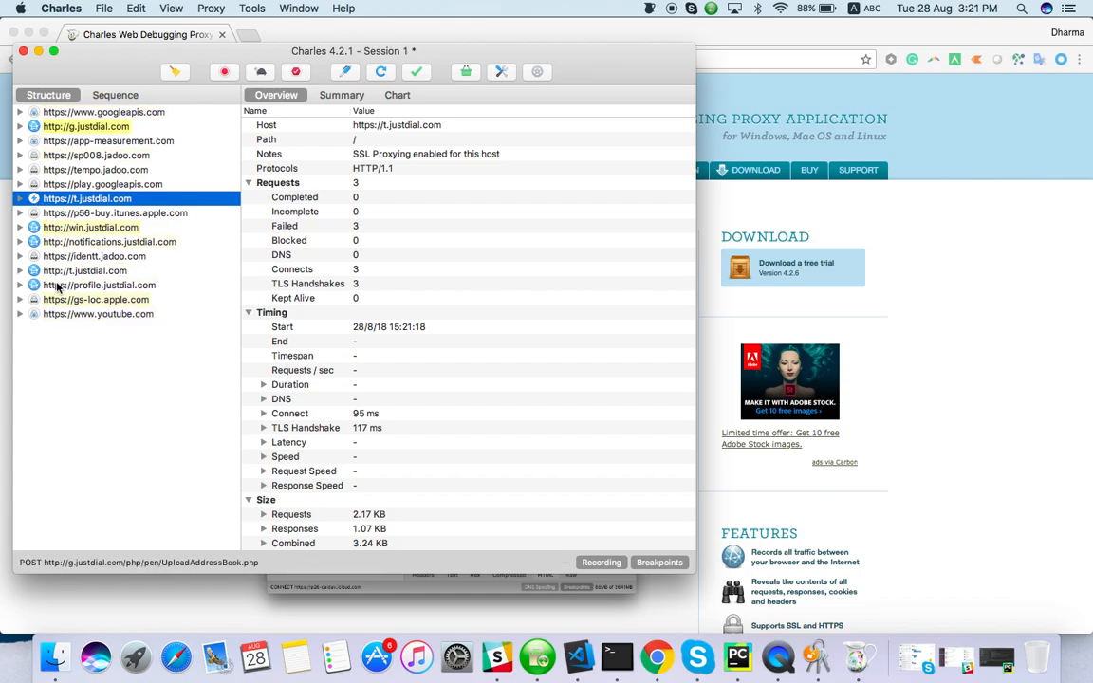
{"action": "left_click", "coordinate": [98, 284]}
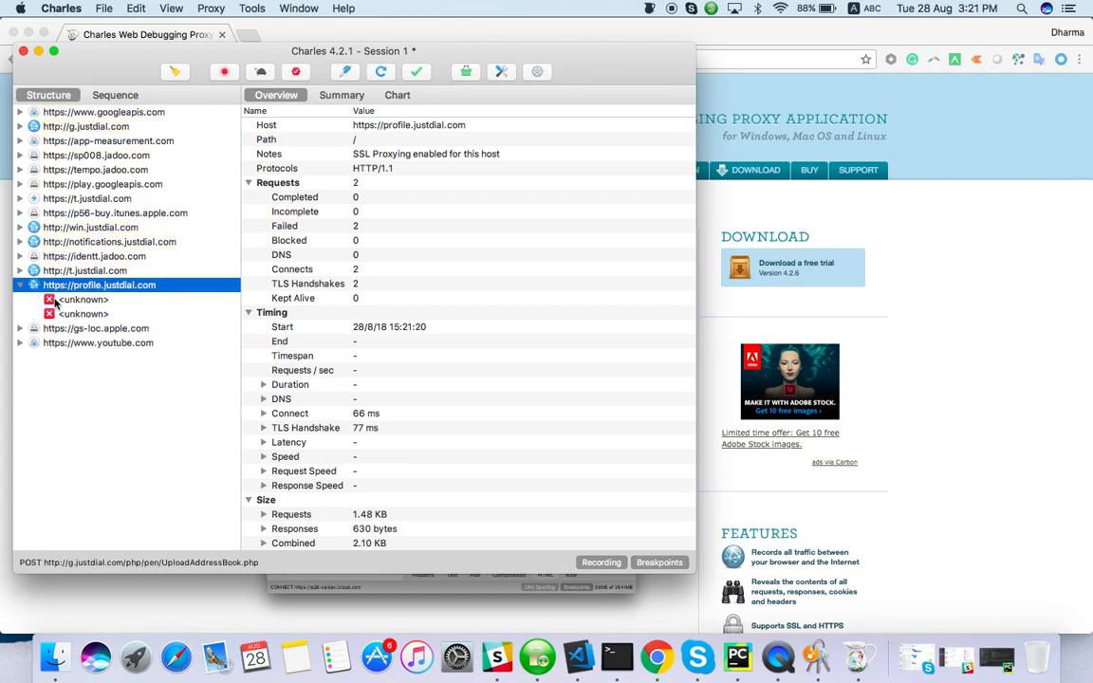
{"action": "left_click", "coordinate": [84, 313]}
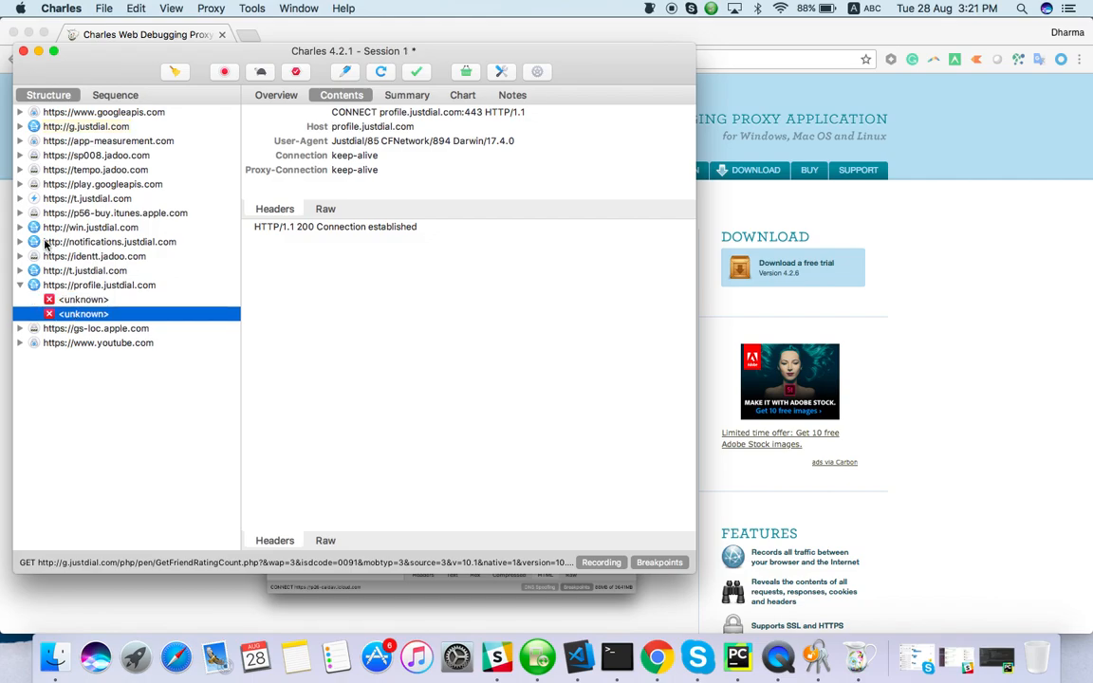
{"action": "left_click", "coordinate": [84, 213]}
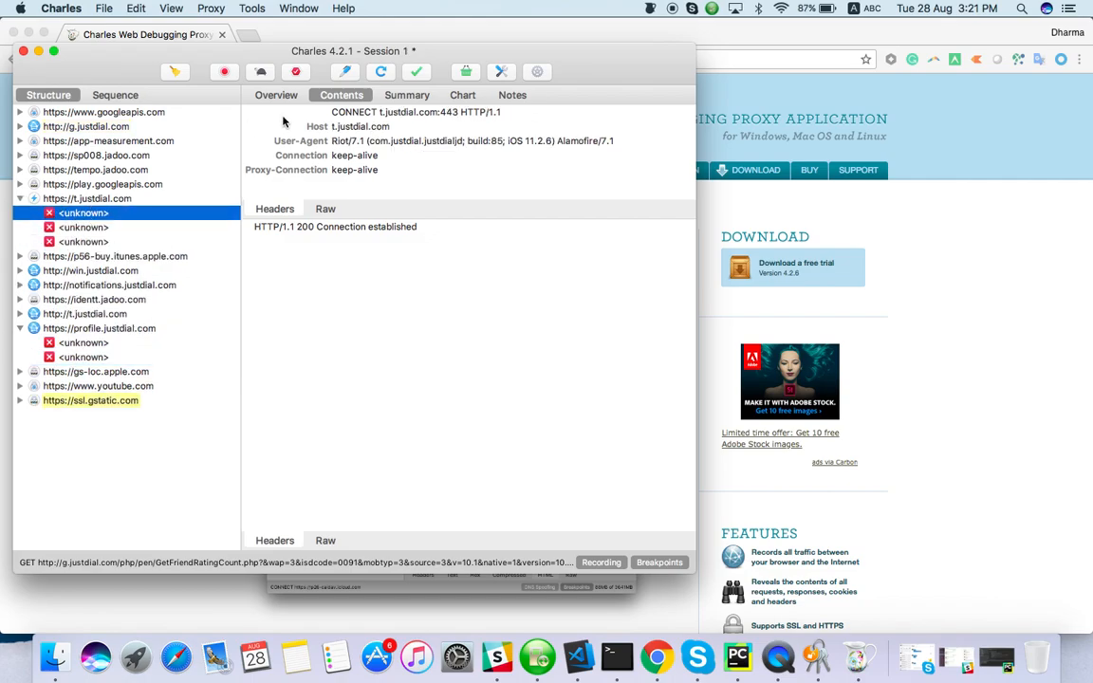
{"action": "left_click", "coordinate": [277, 94]}
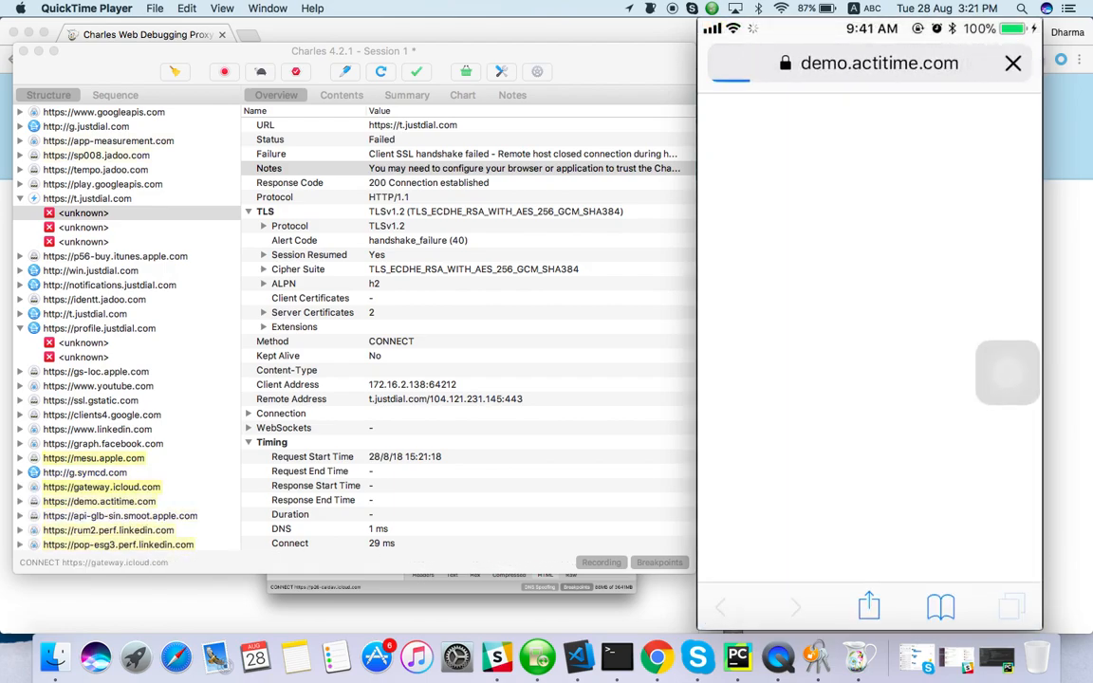
In iPhone Safari, navigate to the Charles SSL certificate page (charlesproxy.com/getssl).
{"action": "left_click", "coordinate": [1009, 64]}
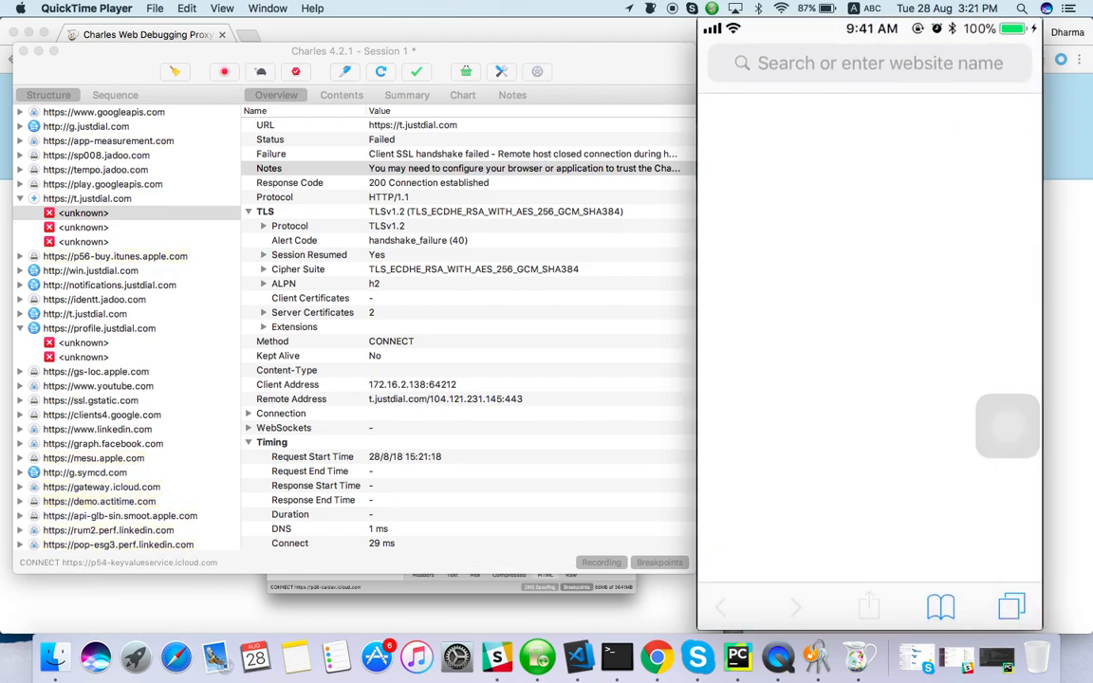
{"action": "type", "text": "chat.whatsapp.com"}
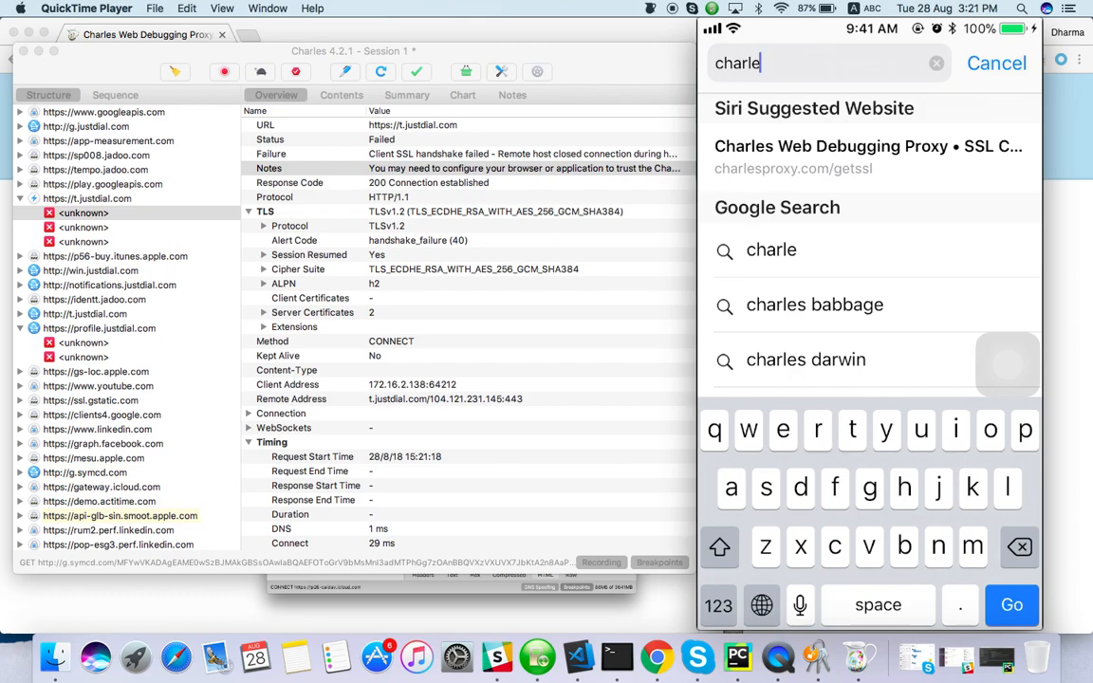
{"action": "left_click", "coordinate": [98, 152]}
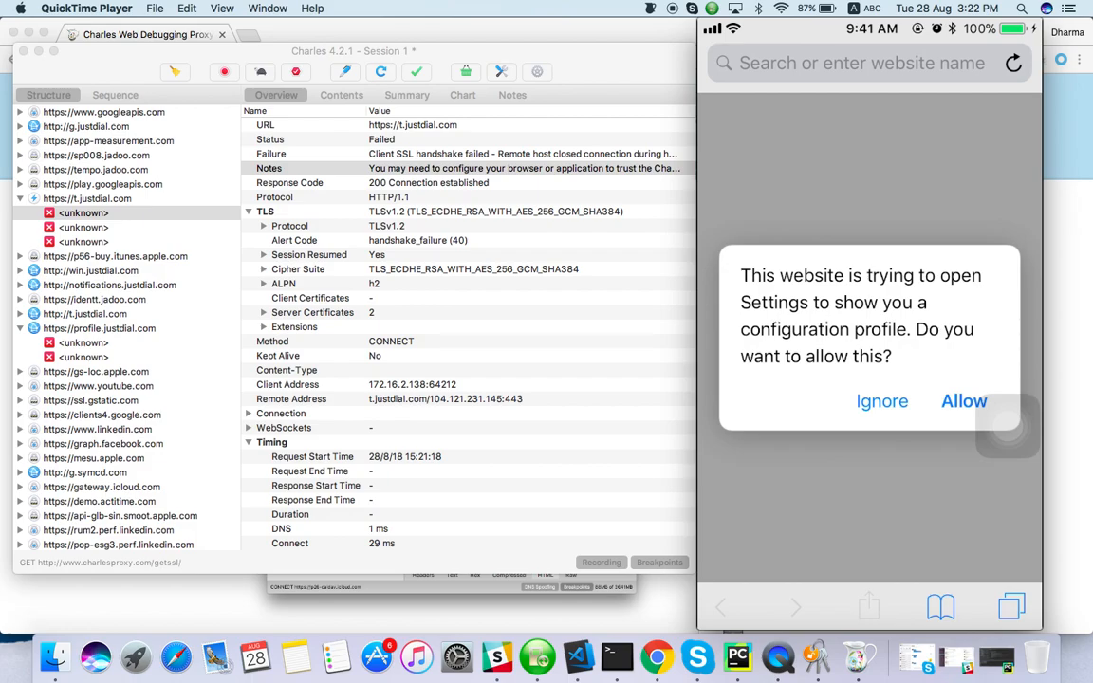
Allow the configuration profile and install the Charles Proxy CA root certificate on the iPhone.
{"action": "left_click", "coordinate": [963, 403]}
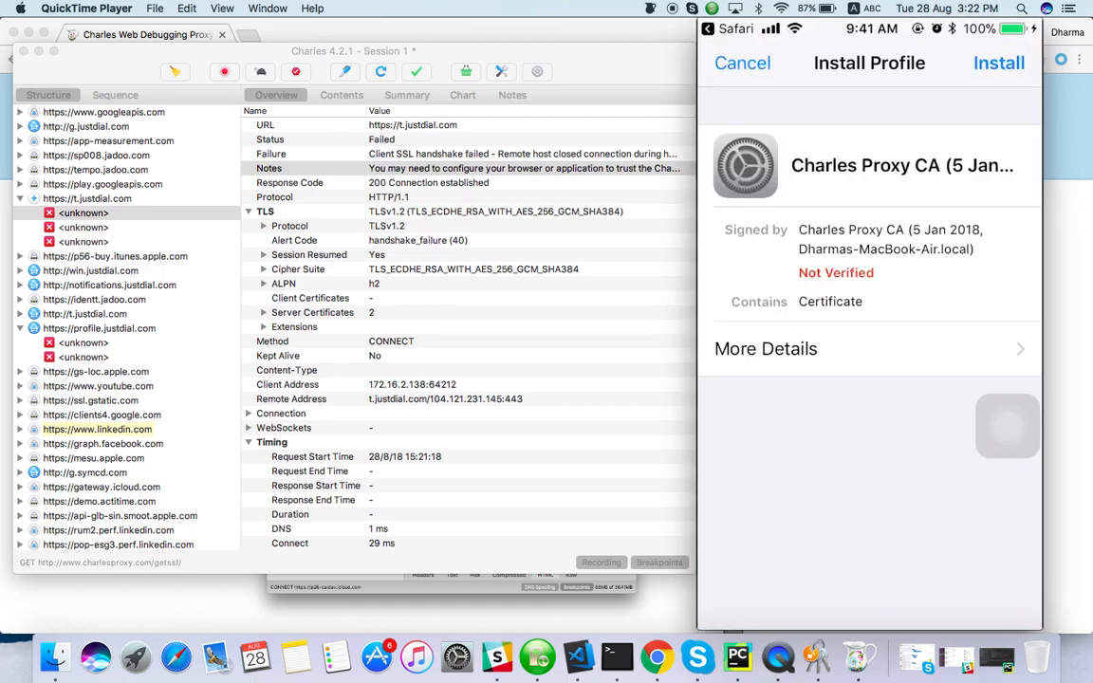
{"action": "left_click", "coordinate": [1006, 65]}
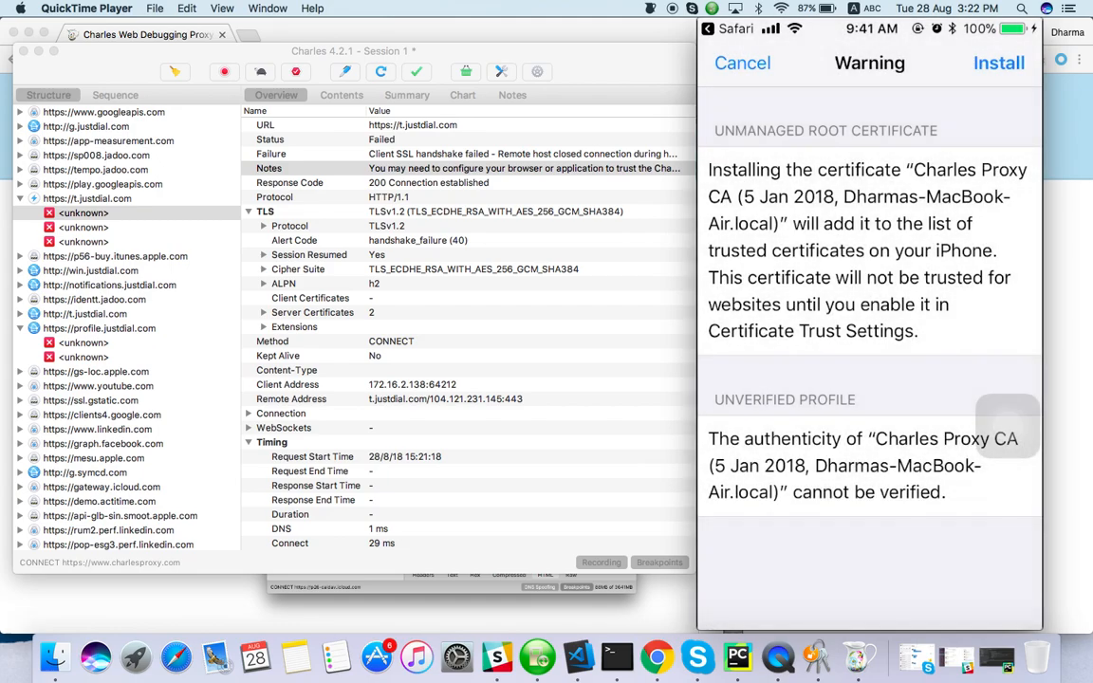
{"action": "left_click", "coordinate": [742, 63]}
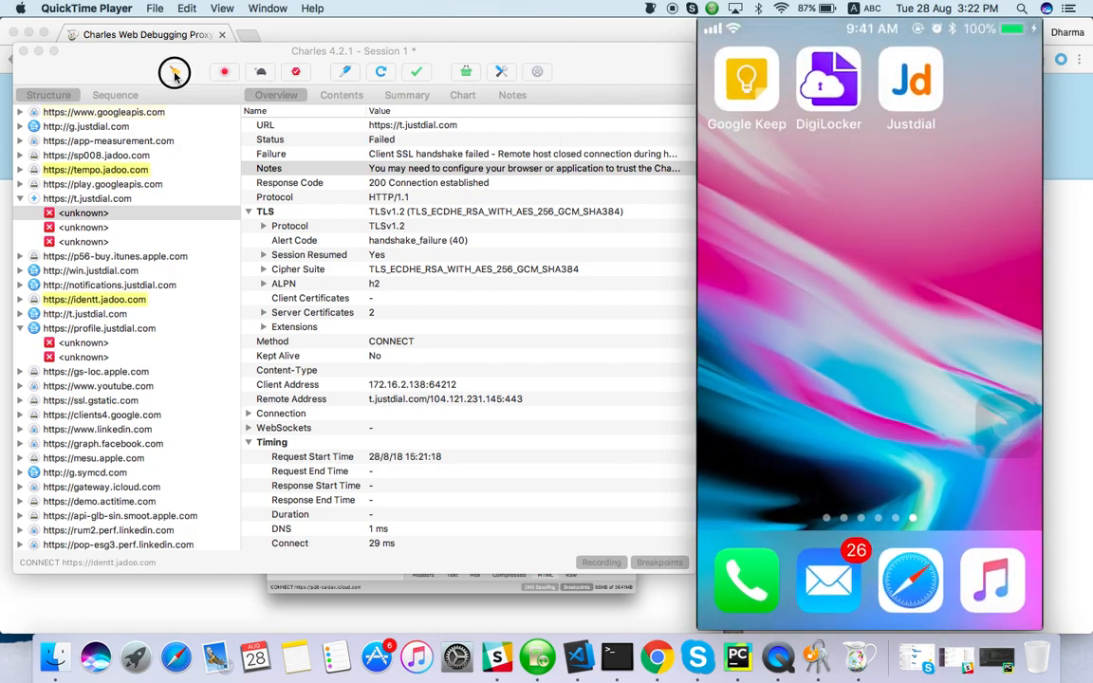
Clear the session, recapture Justdial traffic, and inspect the still-failing t.justdial.com connection.
{"action": "left_click", "coordinate": [175, 74]}
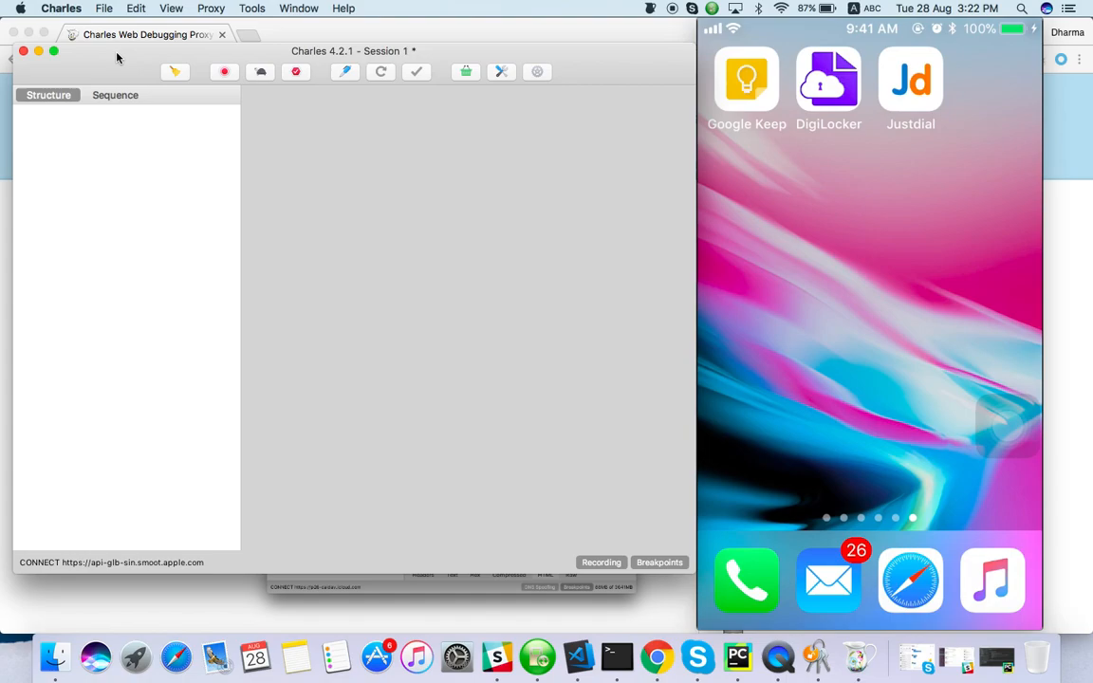
{"action": "left_click", "coordinate": [915, 80]}
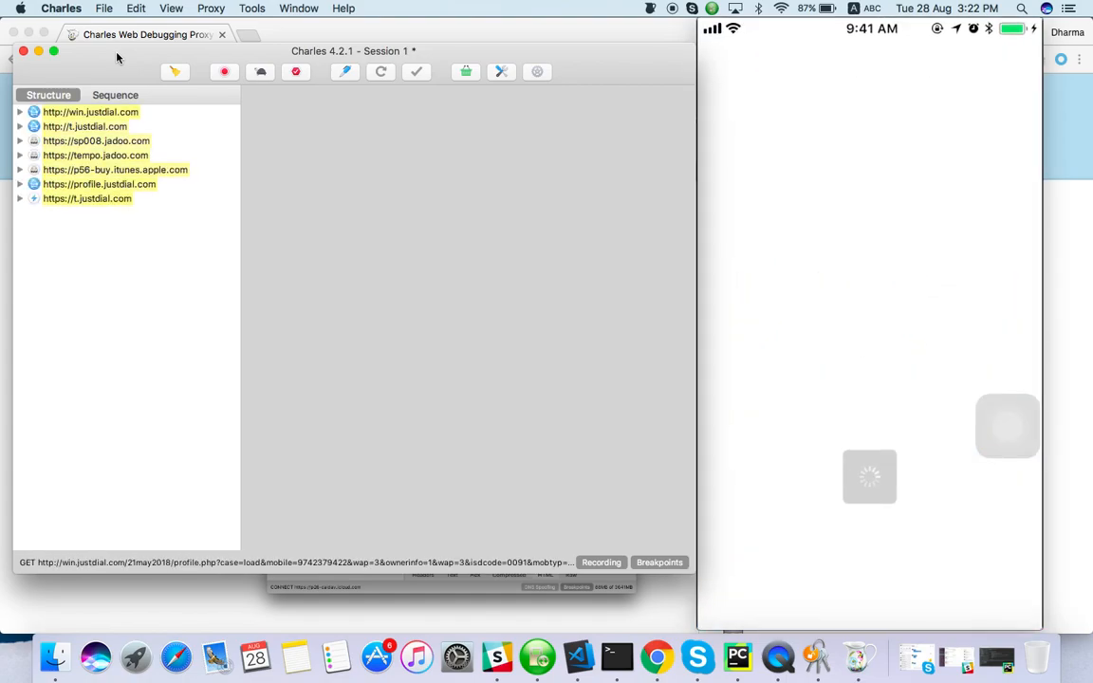
{"action": "left_click", "coordinate": [8, 199]}
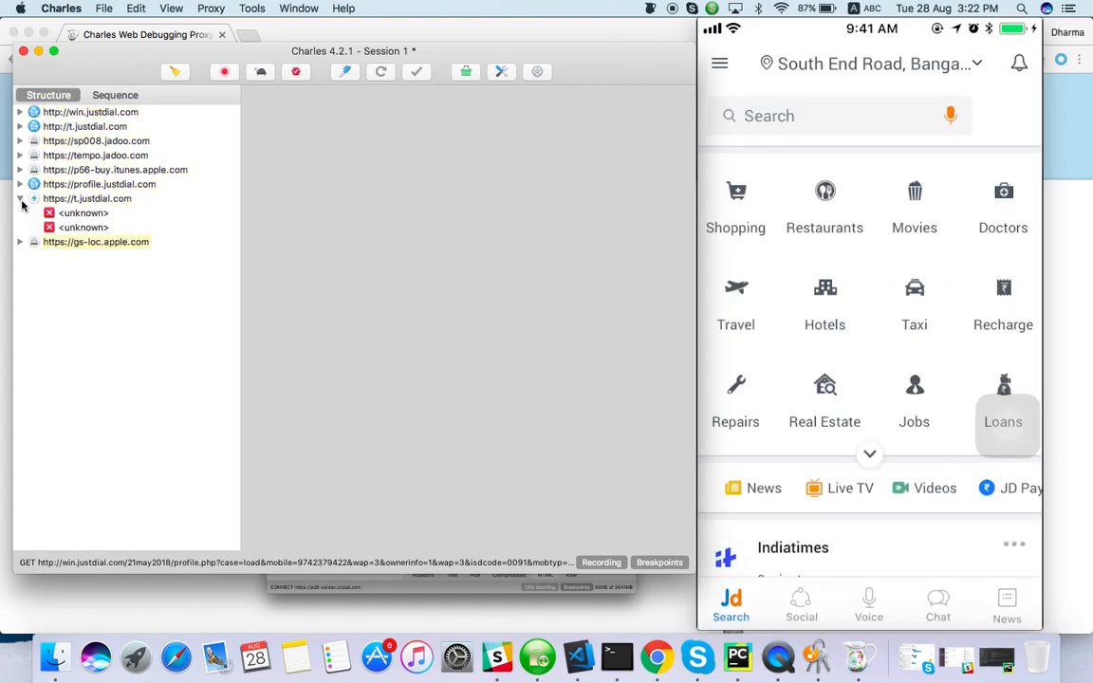
{"action": "left_click", "coordinate": [84, 213]}
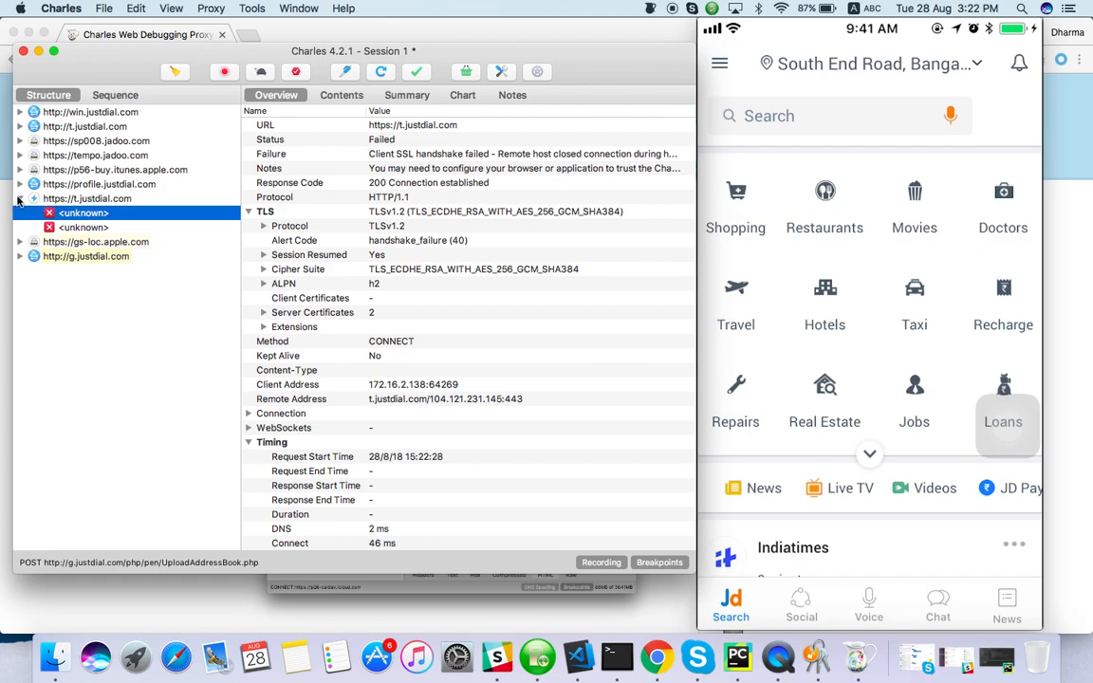
{"action": "left_click", "coordinate": [87, 200]}
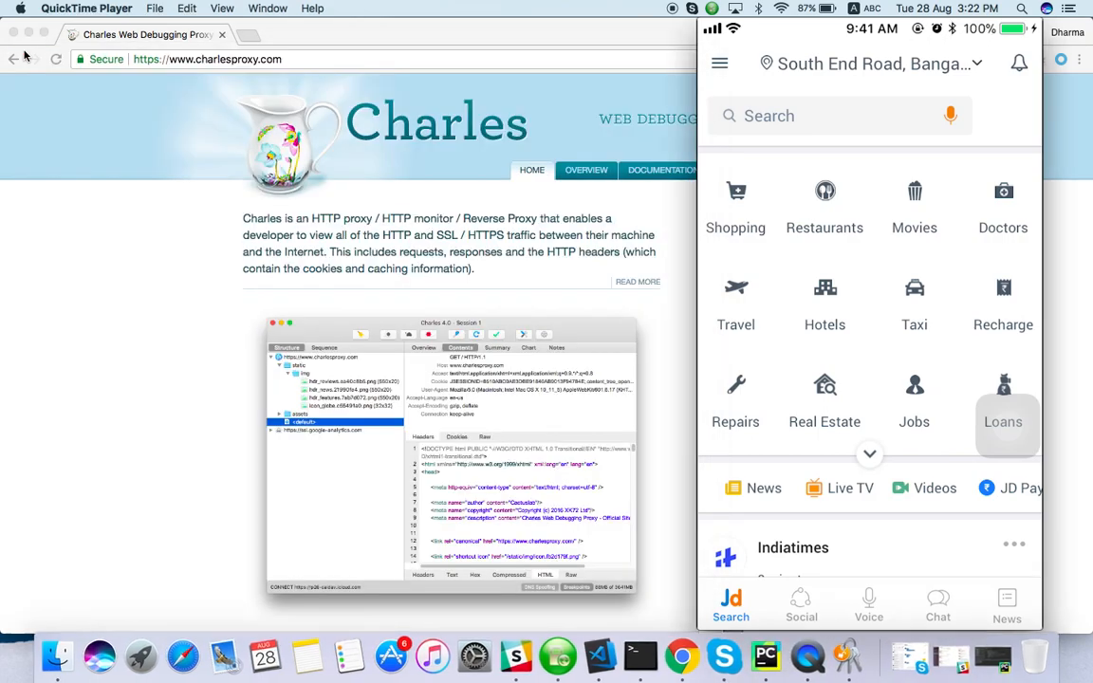
Search iPhone Settings for 'Cert' and reach the Certificate Trust Settings screen.
{"action": "type", "text": "c"}
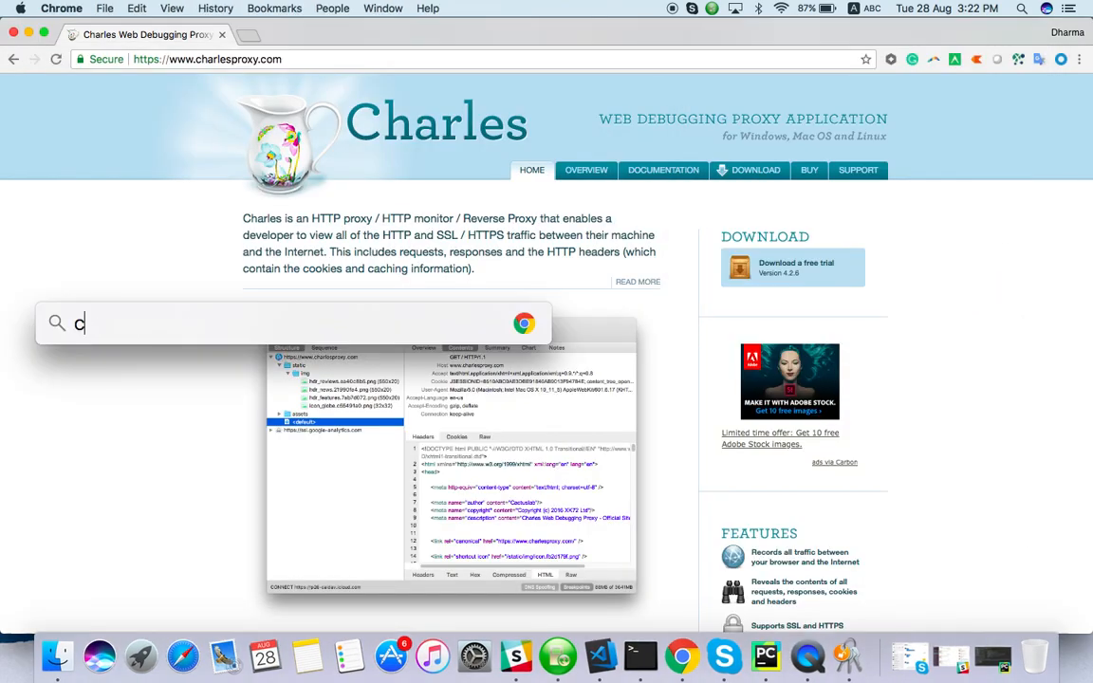
{"action": "type", "text": "harles"}
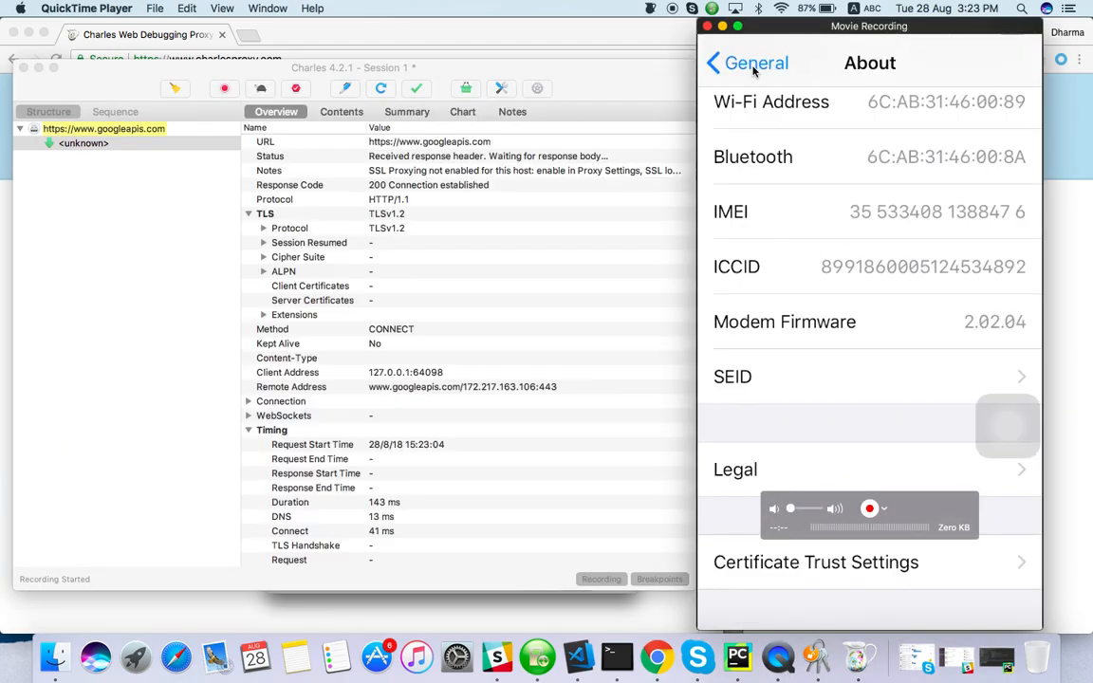
{"action": "type", "text": "Cert"}
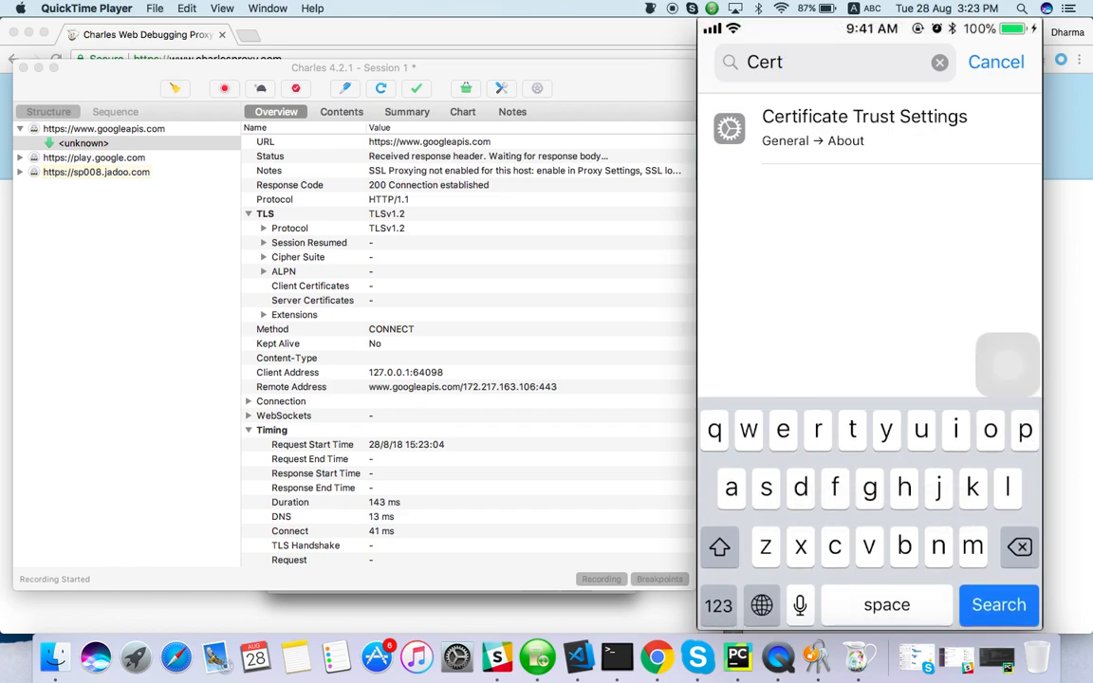
{"action": "left_click", "coordinate": [863, 115]}
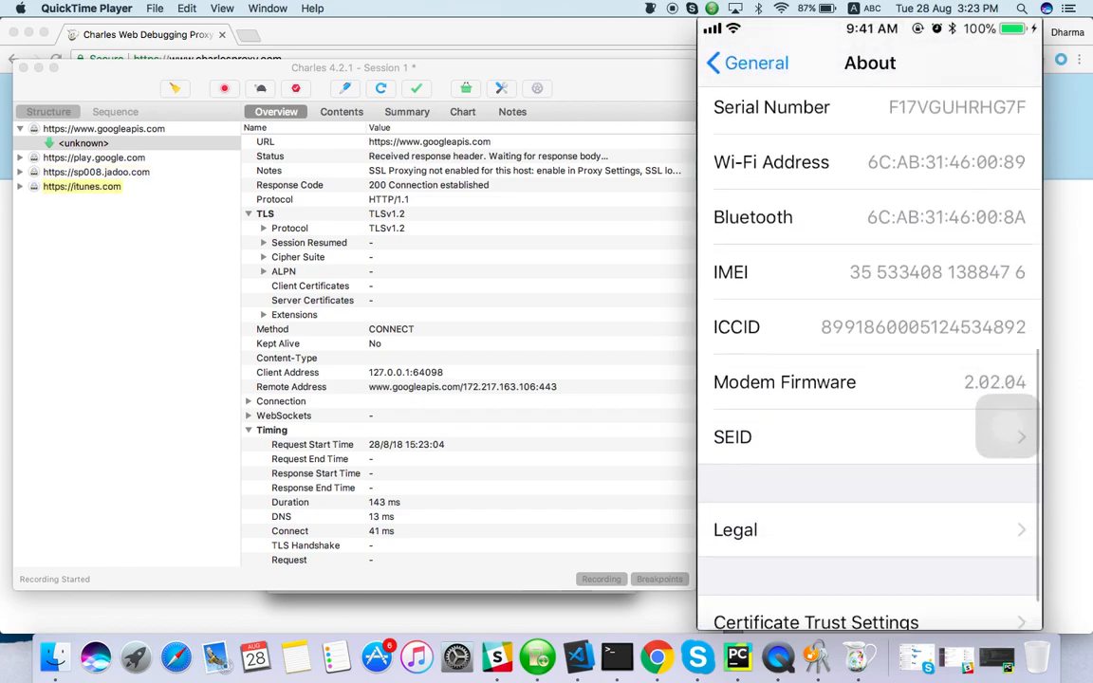
{"action": "left_click", "coordinate": [825, 622]}
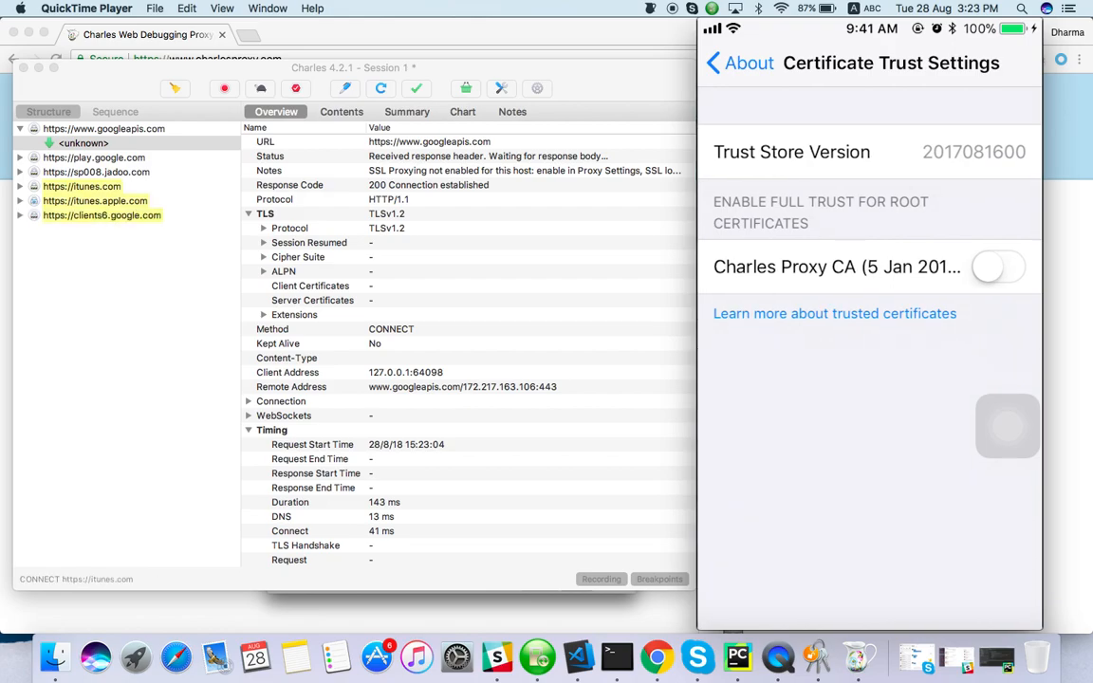
Switch on full trust for the Charles Proxy CA root certificate and confirm.
{"action": "left_click", "coordinate": [998, 266]}
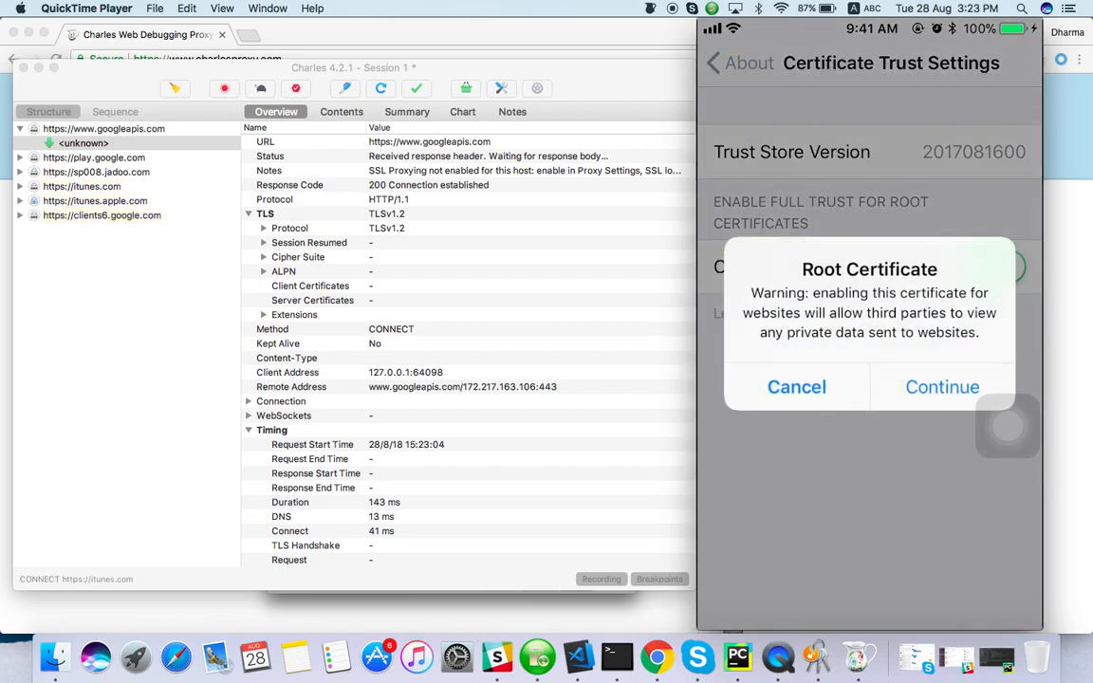
{"action": "left_click", "coordinate": [941, 387]}
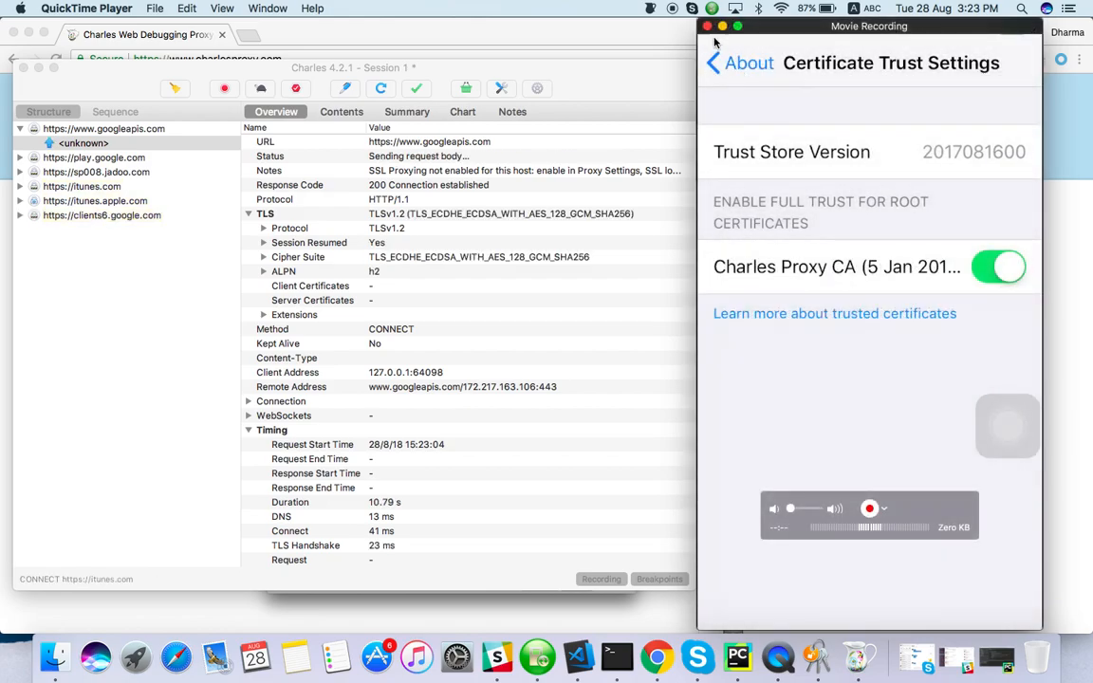
{"action": "mouse_move", "coordinate": [734, 102]}
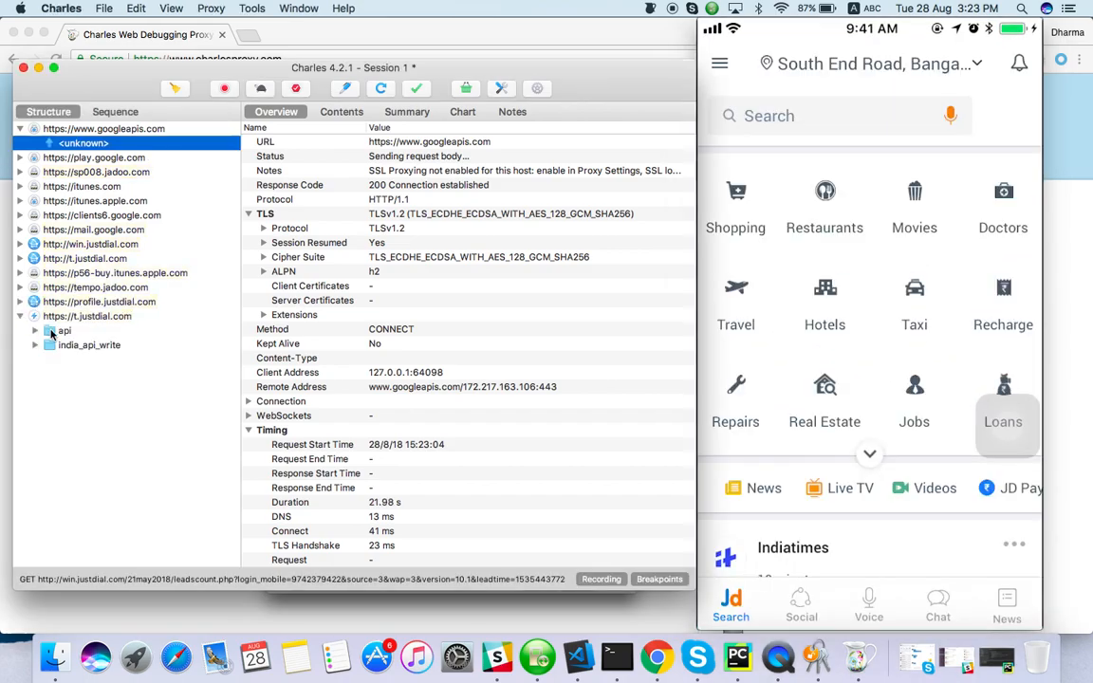
Review decrypted profile.justdial.com image requests and t.justdial.com GetNotificationsCount.php in the Overview.
{"action": "left_click", "coordinate": [34, 330]}
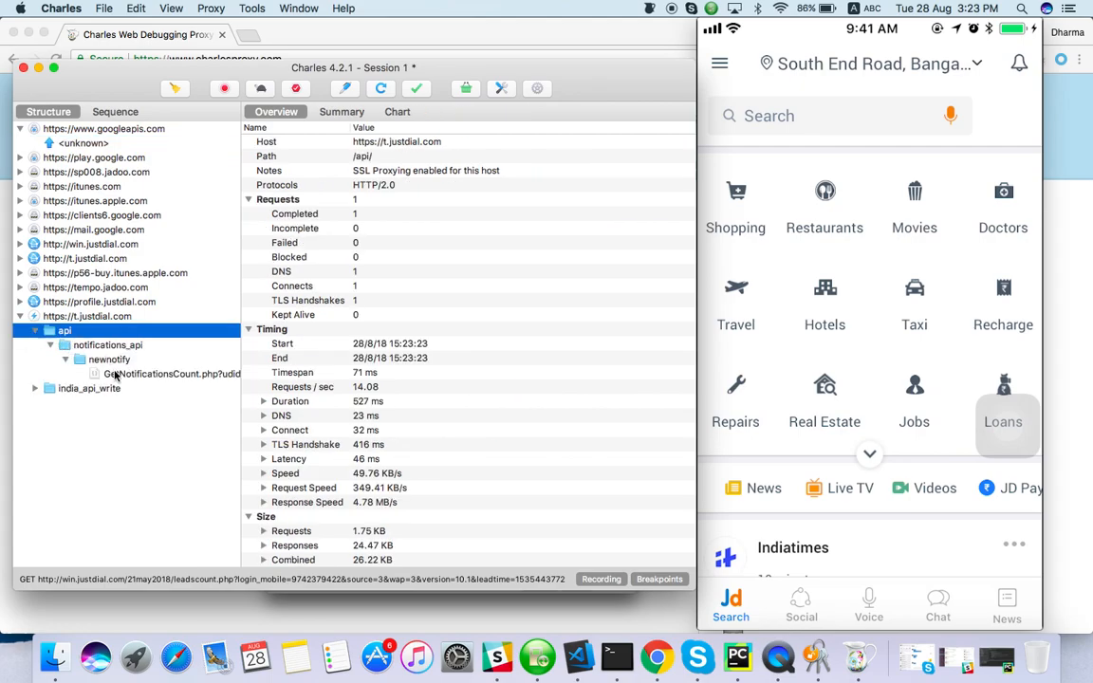
{"action": "left_click", "coordinate": [21, 302]}
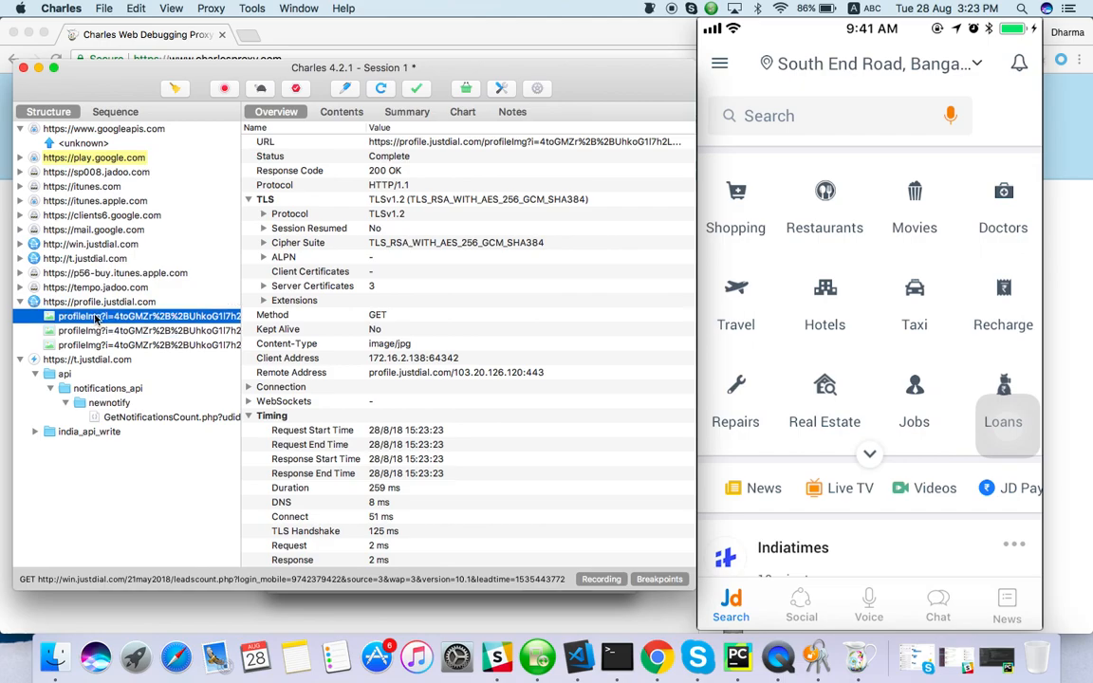
{"action": "left_click", "coordinate": [133, 345]}
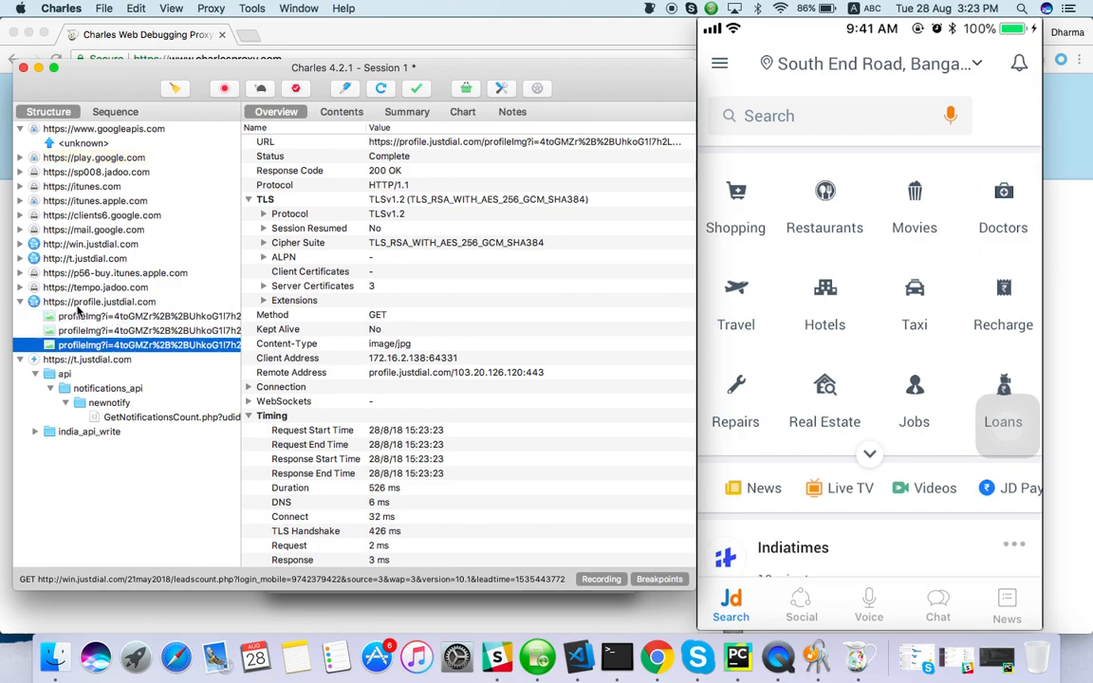
{"action": "left_click", "coordinate": [99, 299]}
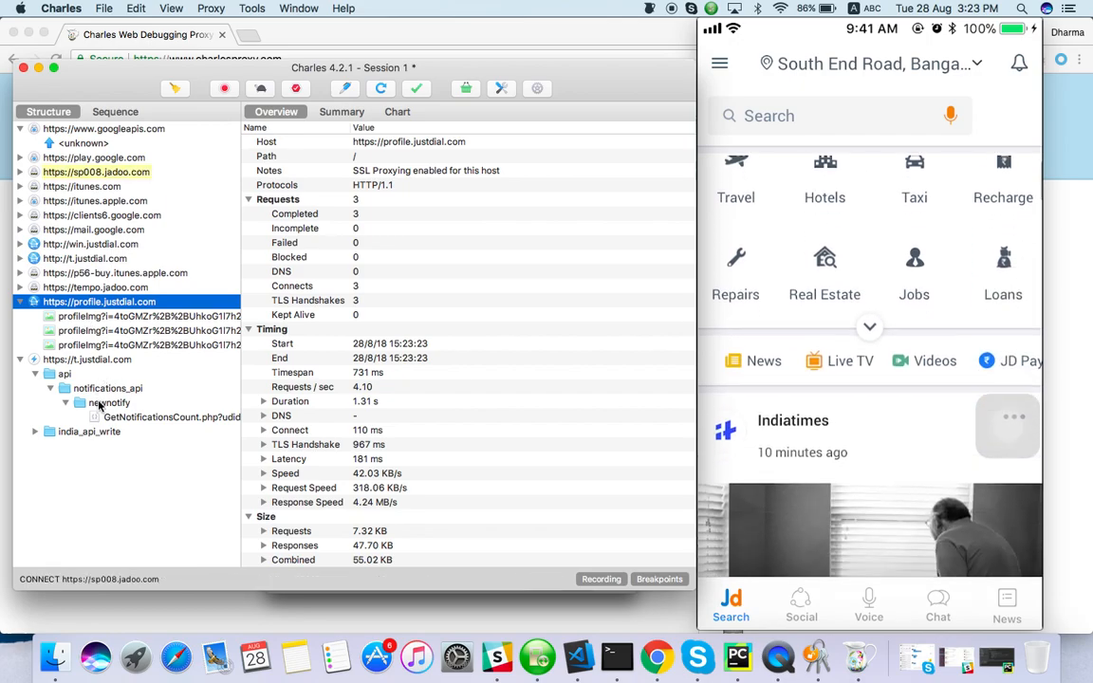
{"action": "left_click", "coordinate": [169, 417]}
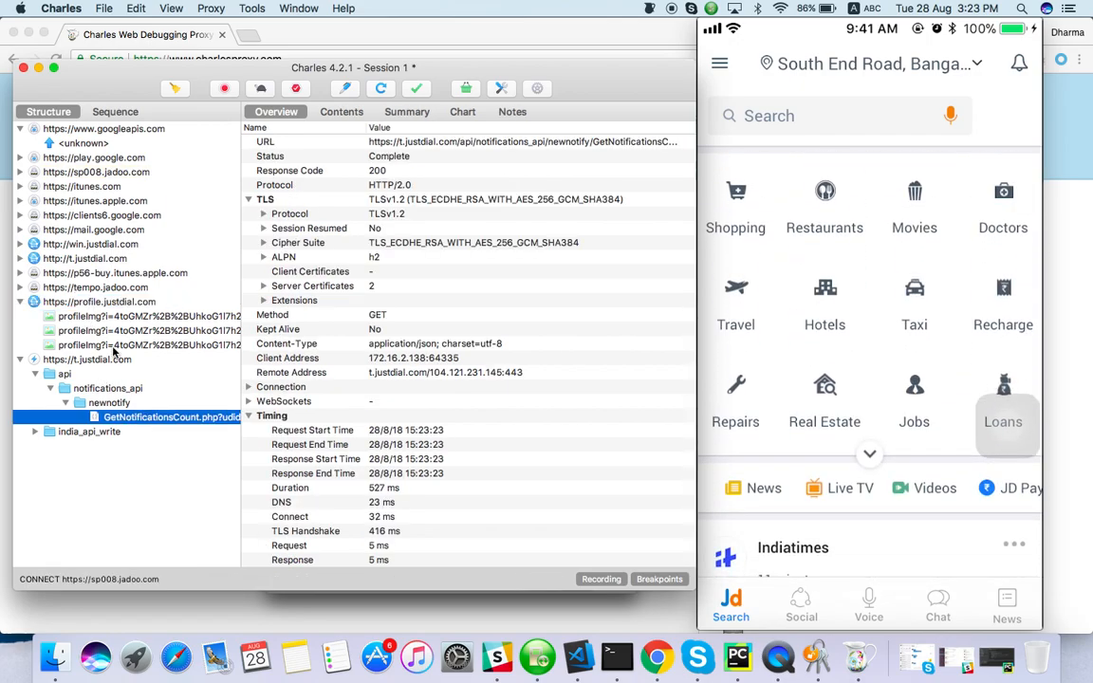
{"action": "left_click", "coordinate": [148, 315]}
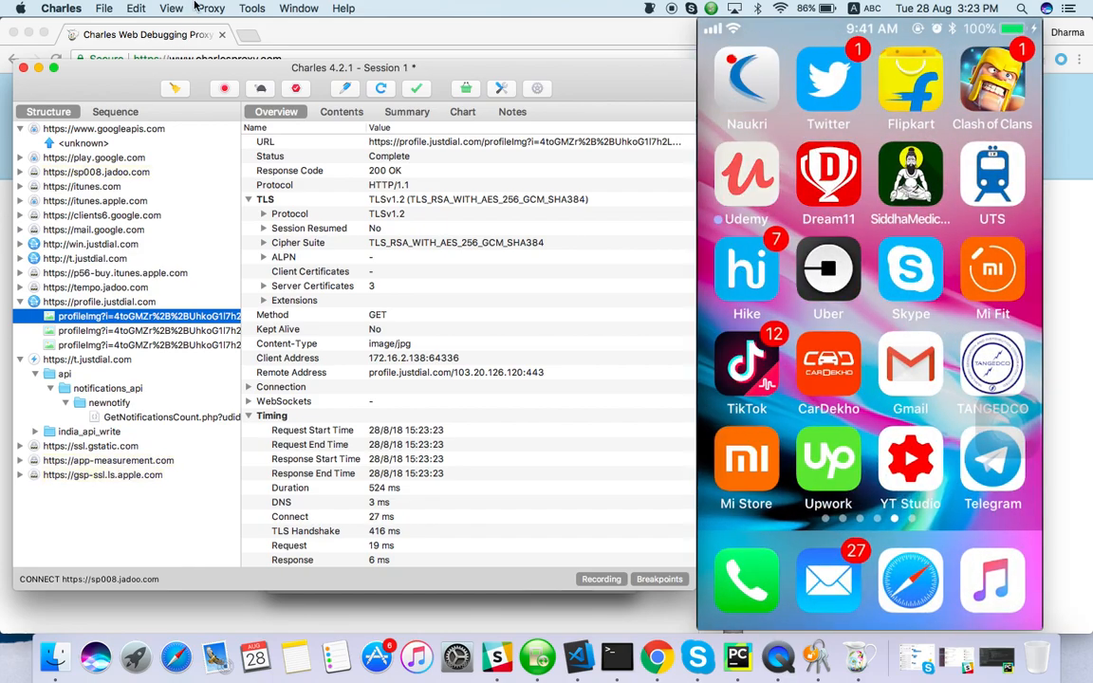
Check SSL Proxying Settings lists *.flipkart.com and *.justdial.com, then dismiss the dialog.
{"action": "left_click", "coordinate": [209, 7]}
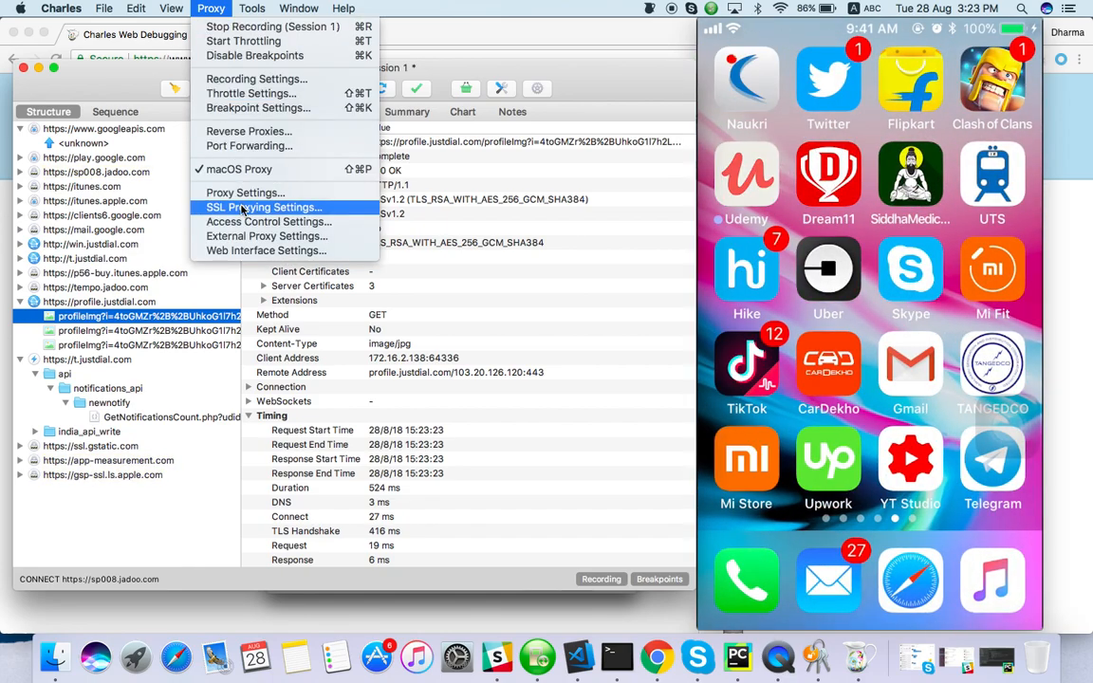
{"action": "left_click", "coordinate": [263, 207]}
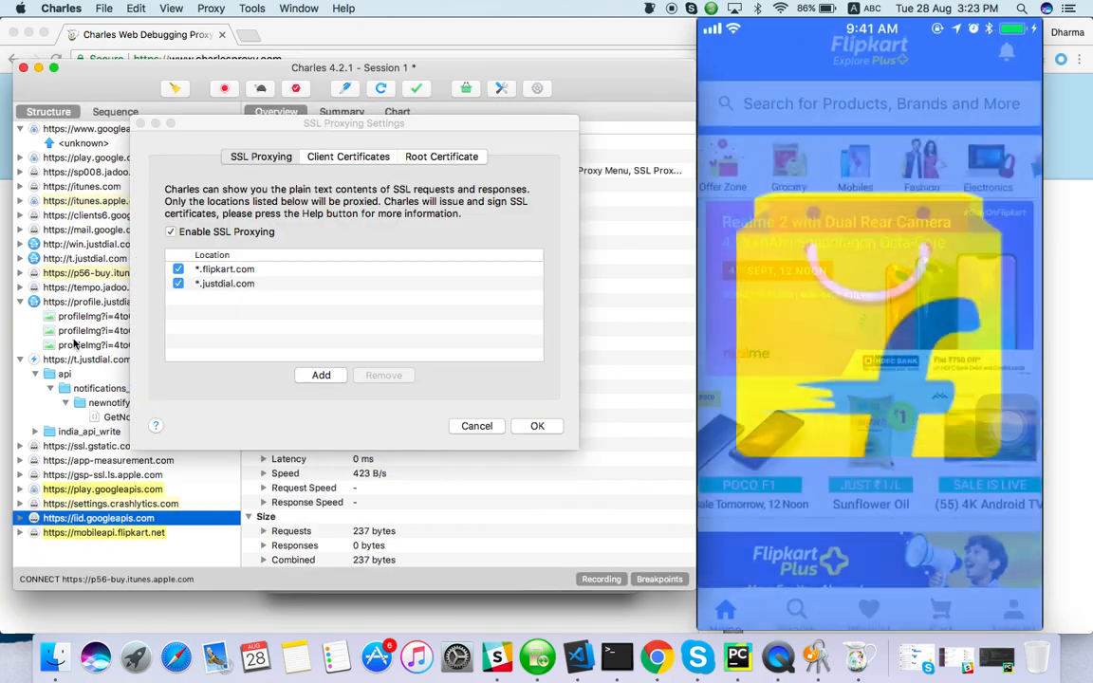
{"action": "left_click", "coordinate": [535, 425]}
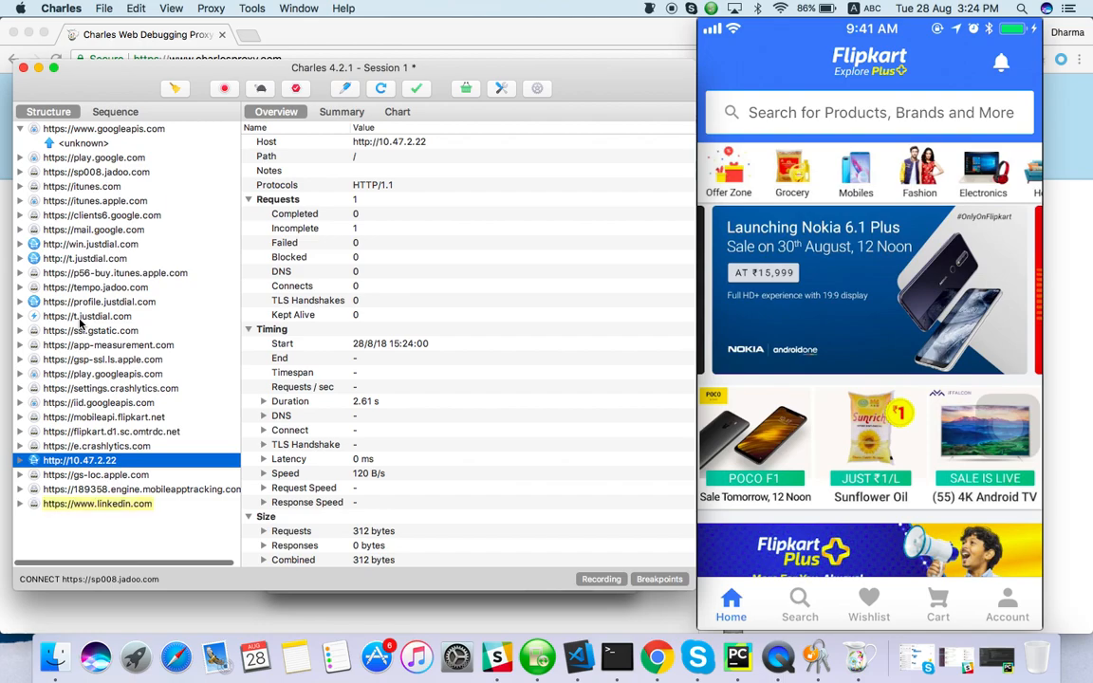
Browse Flipkart categories while inspecting omtrdc.net, t.justdial.com and mail.google.com hosts.
{"action": "left_click", "coordinate": [1006, 603]}
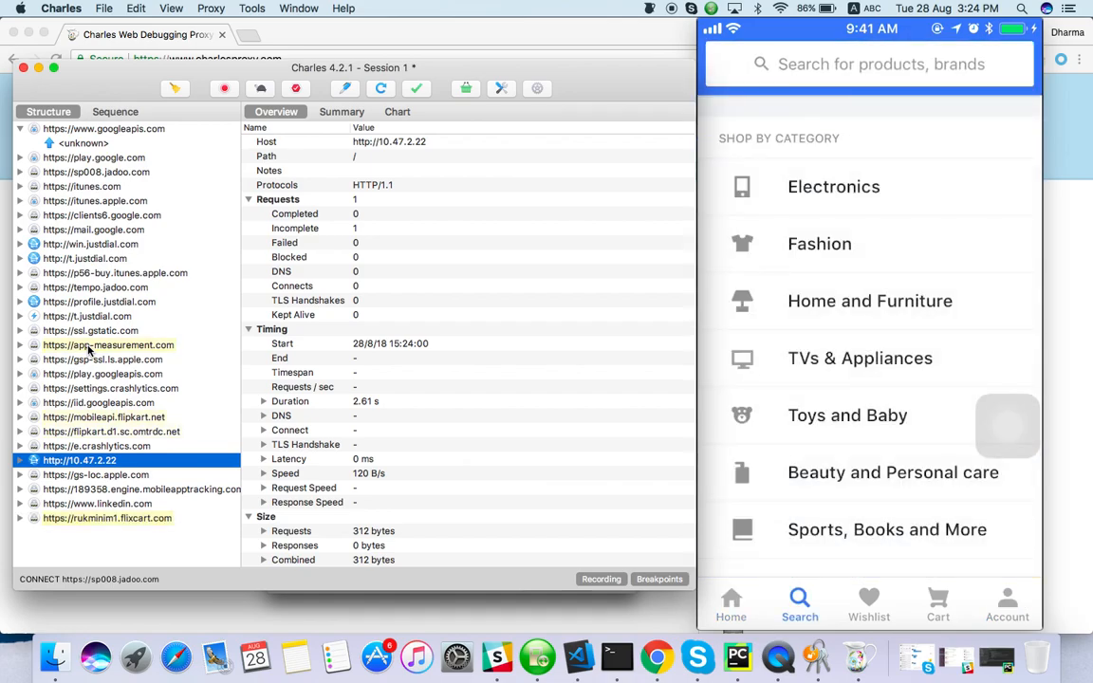
{"action": "left_click", "coordinate": [833, 186]}
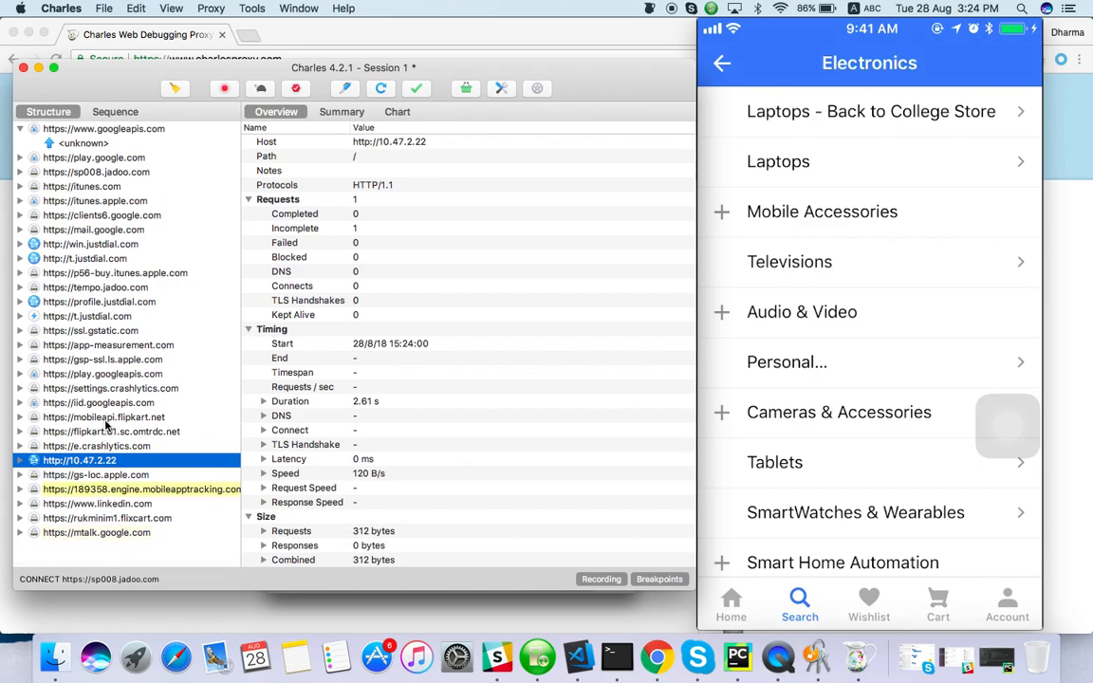
{"action": "left_click", "coordinate": [110, 430]}
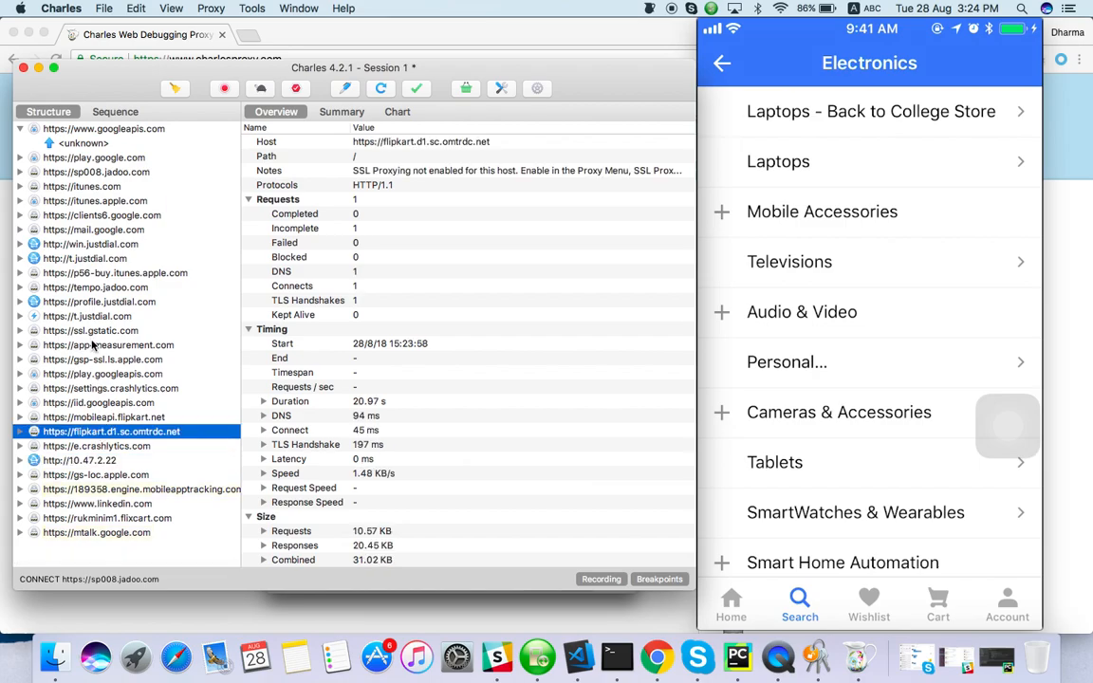
{"action": "left_click", "coordinate": [87, 315]}
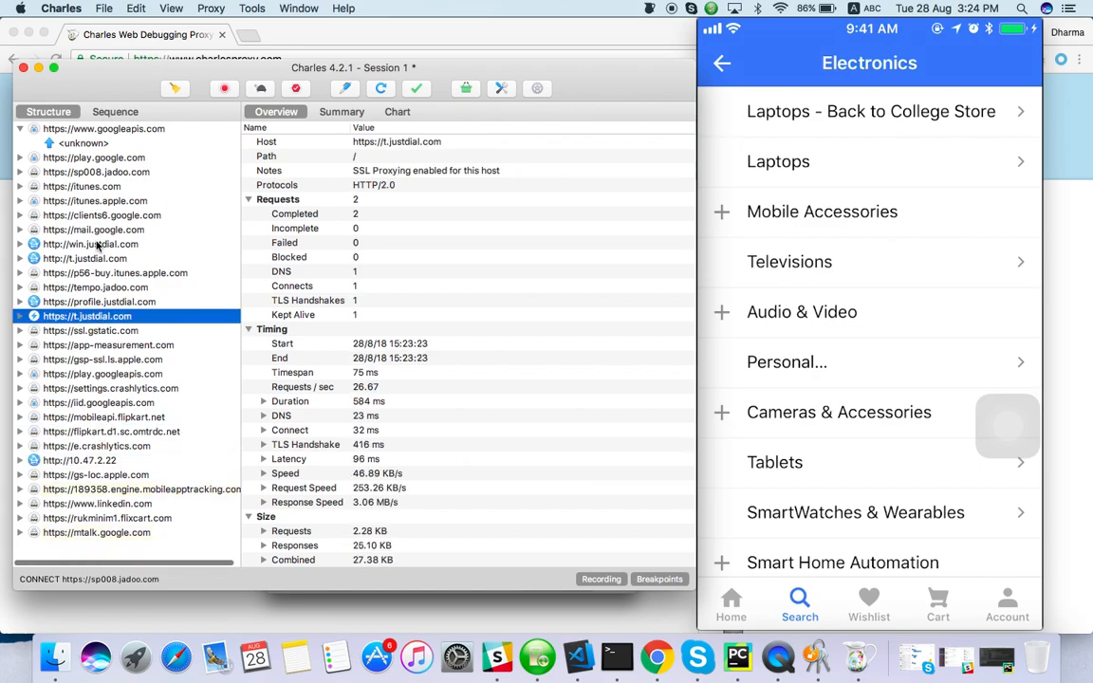
{"action": "left_click", "coordinate": [93, 229]}
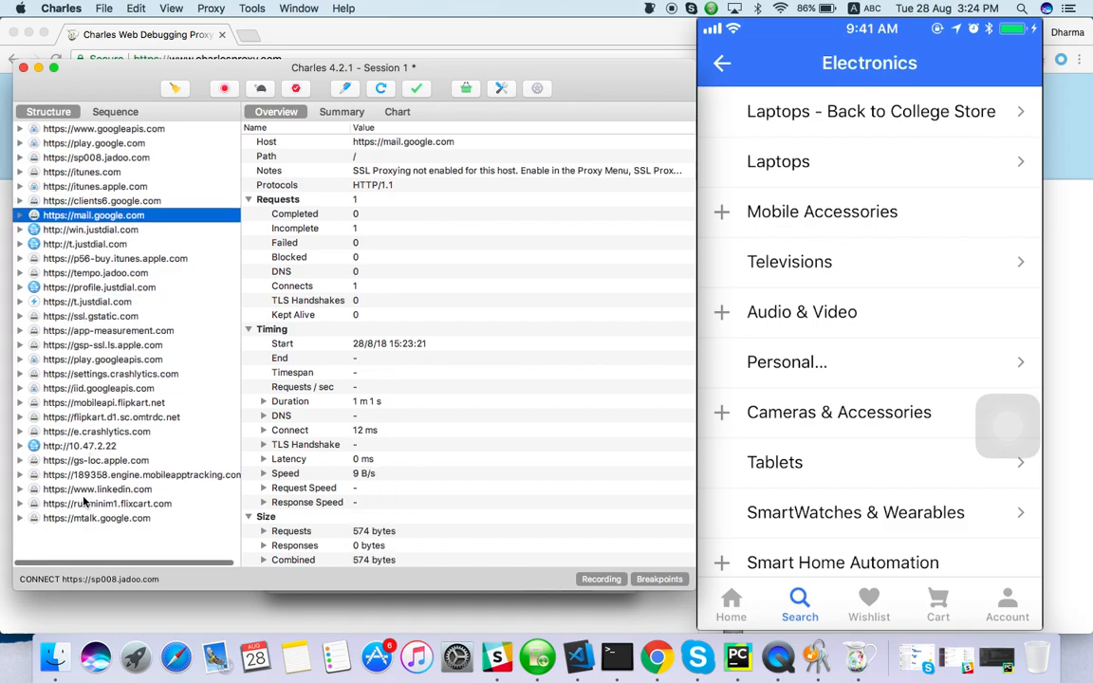
Open Laptops in the app and end on the mobileapi.flipkart.net host summary.
{"action": "left_click", "coordinate": [778, 162]}
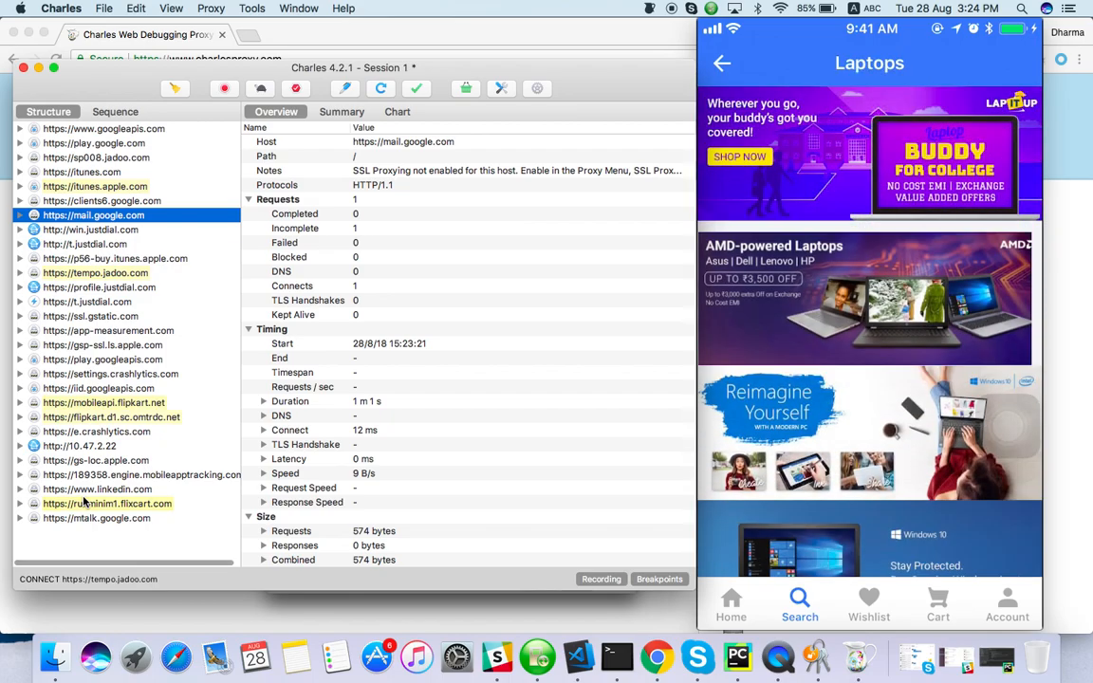
{"action": "left_click", "coordinate": [104, 504]}
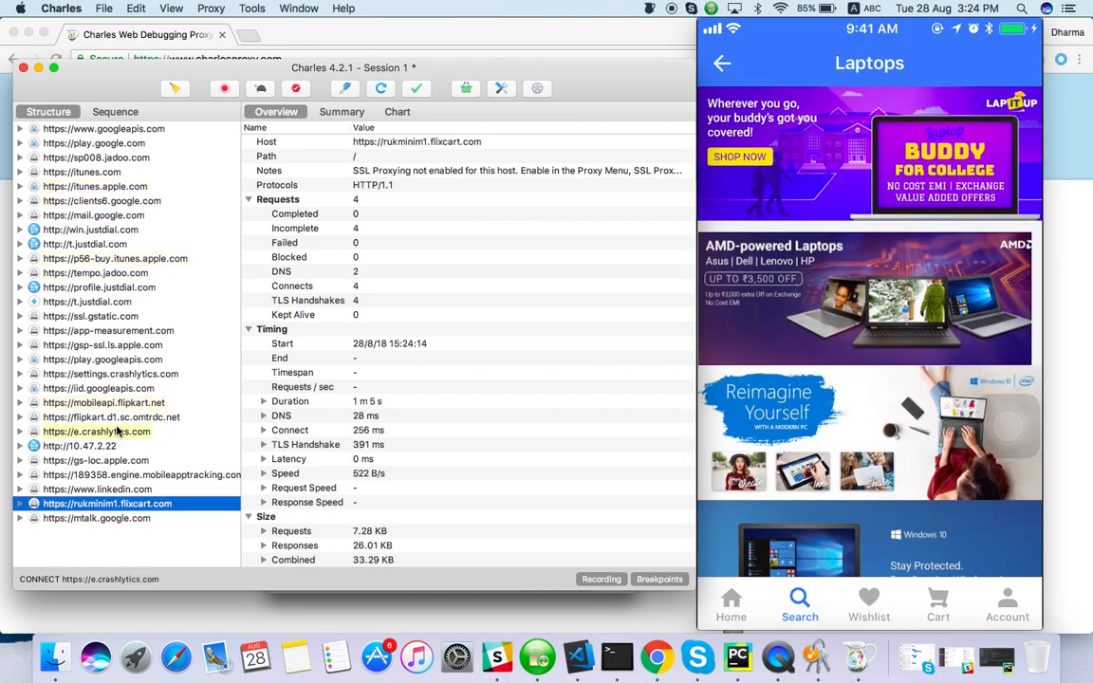
{"action": "left_click", "coordinate": [106, 417]}
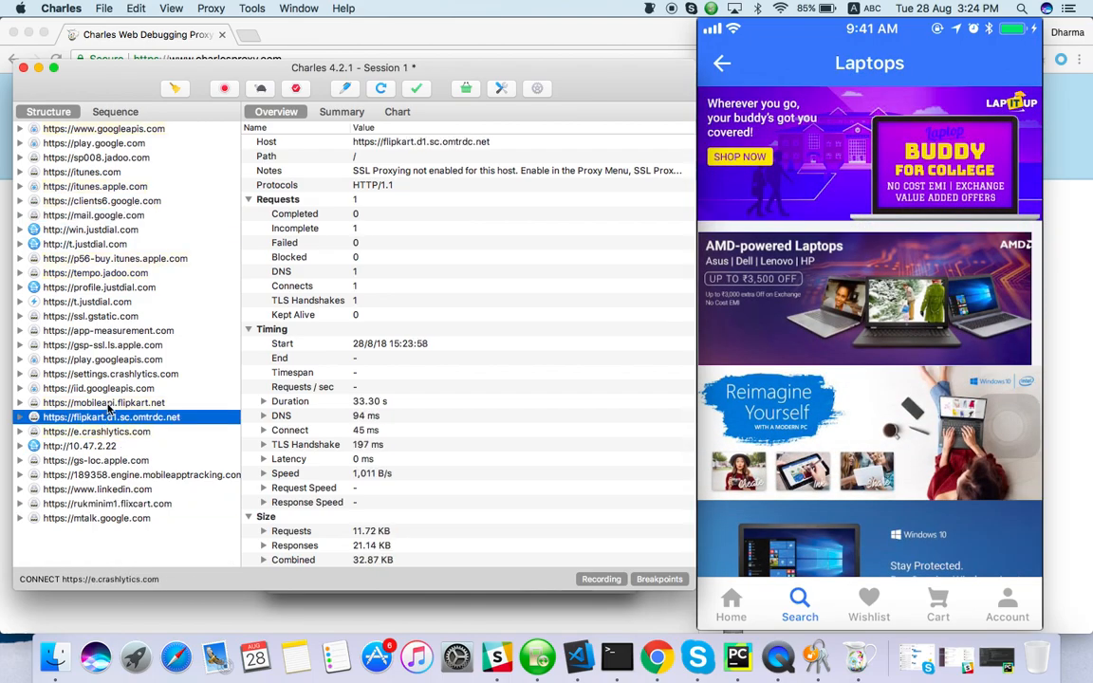
{"action": "left_click", "coordinate": [107, 402]}
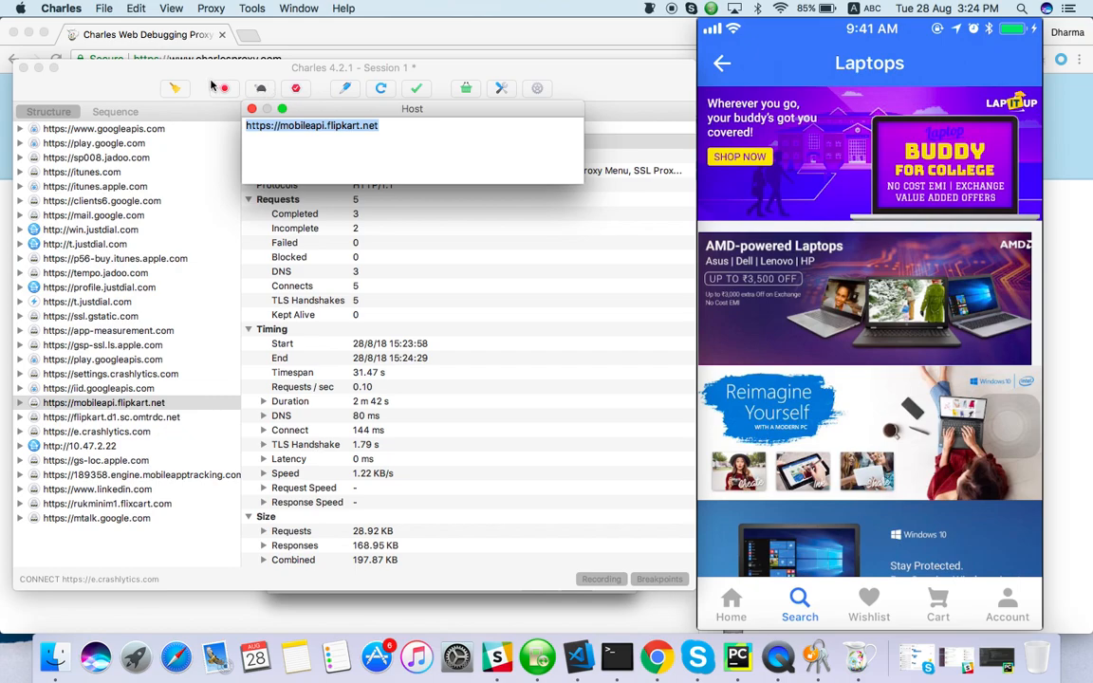
Reach the SSL Proxying Settings from the Proxy menu.
{"action": "left_click", "coordinate": [209, 7]}
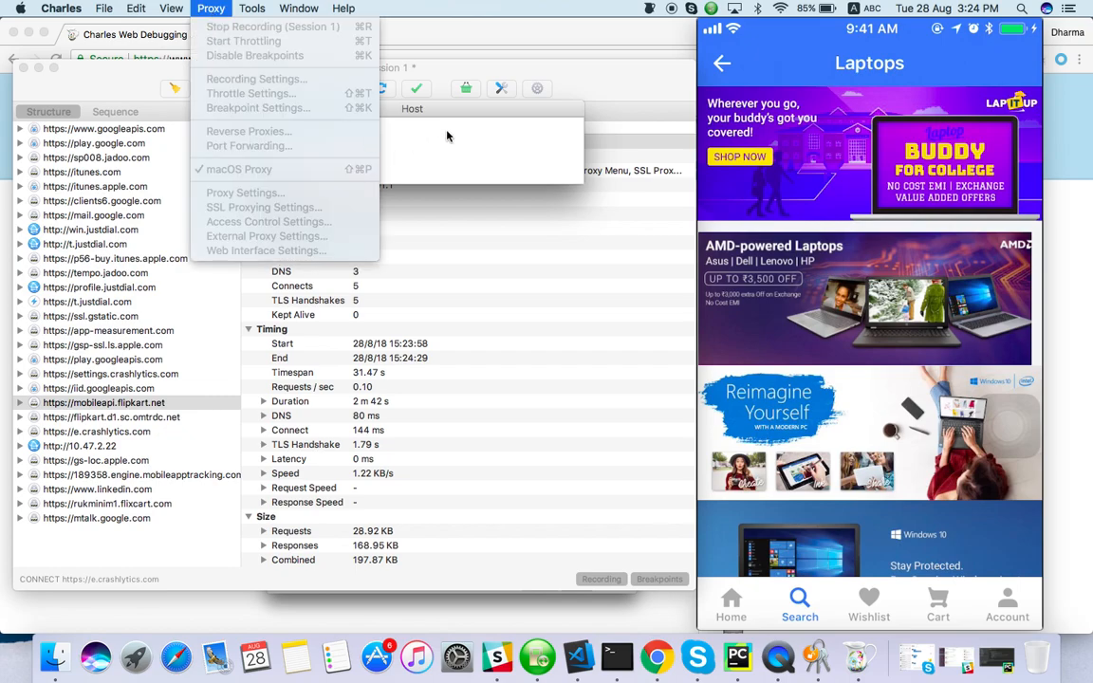
{"action": "left_click", "coordinate": [199, 8]}
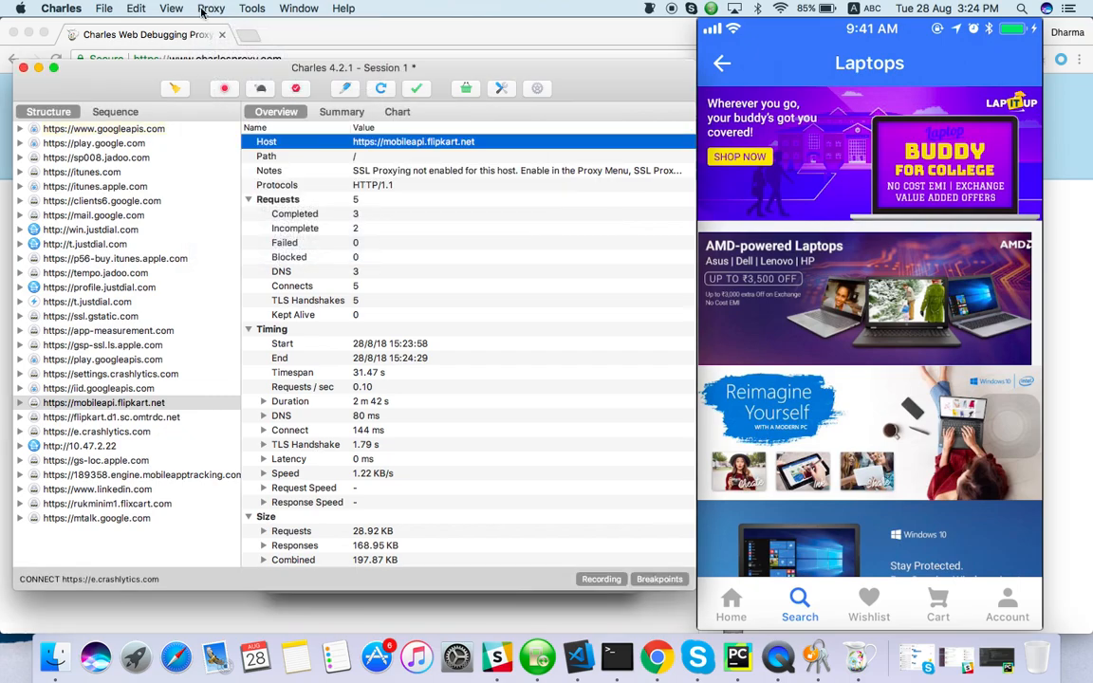
{"action": "left_click", "coordinate": [209, 7]}
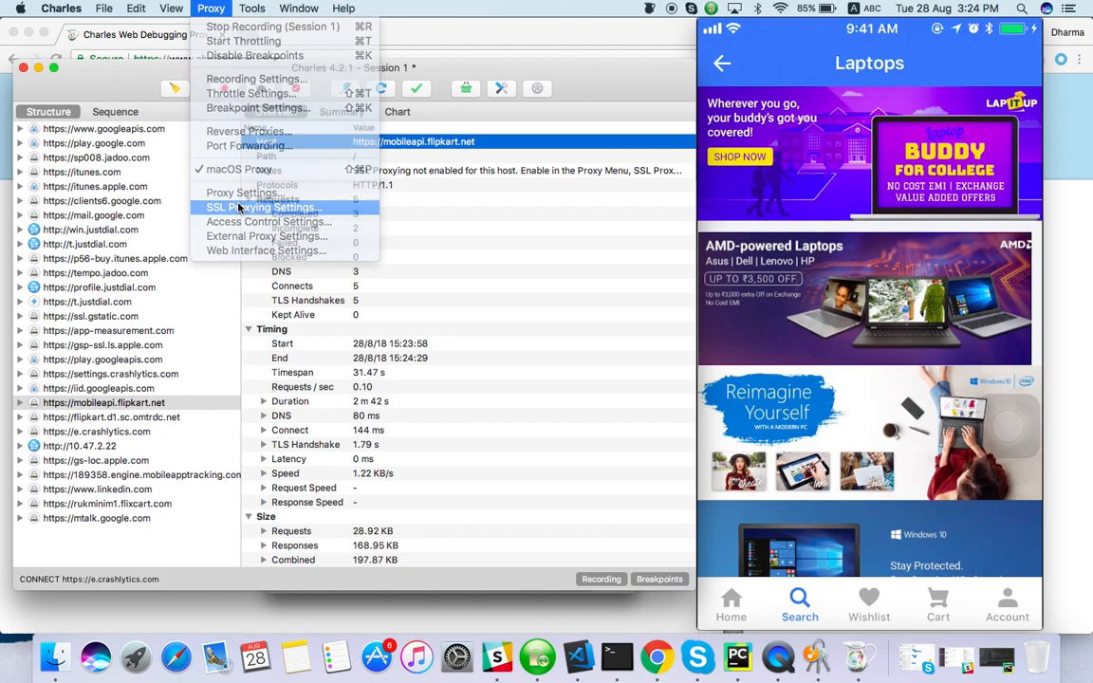
{"action": "left_click", "coordinate": [264, 207]}
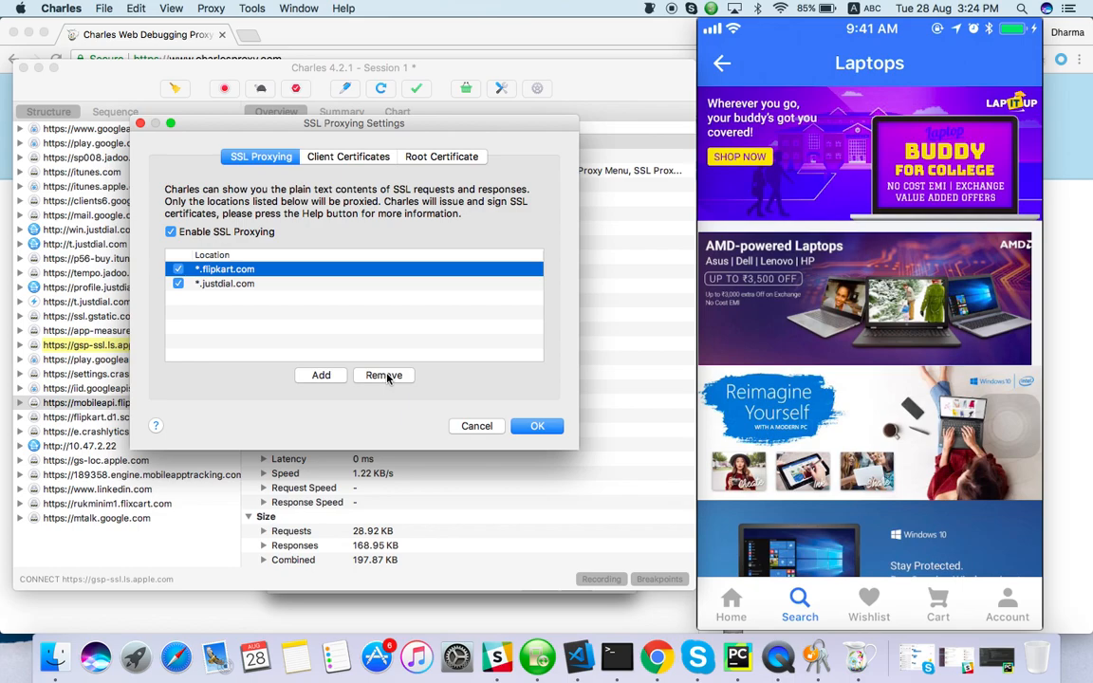
Replace the *.flipkart.com location with *.flipkart.net and save the settings.
{"action": "left_click", "coordinate": [383, 376]}
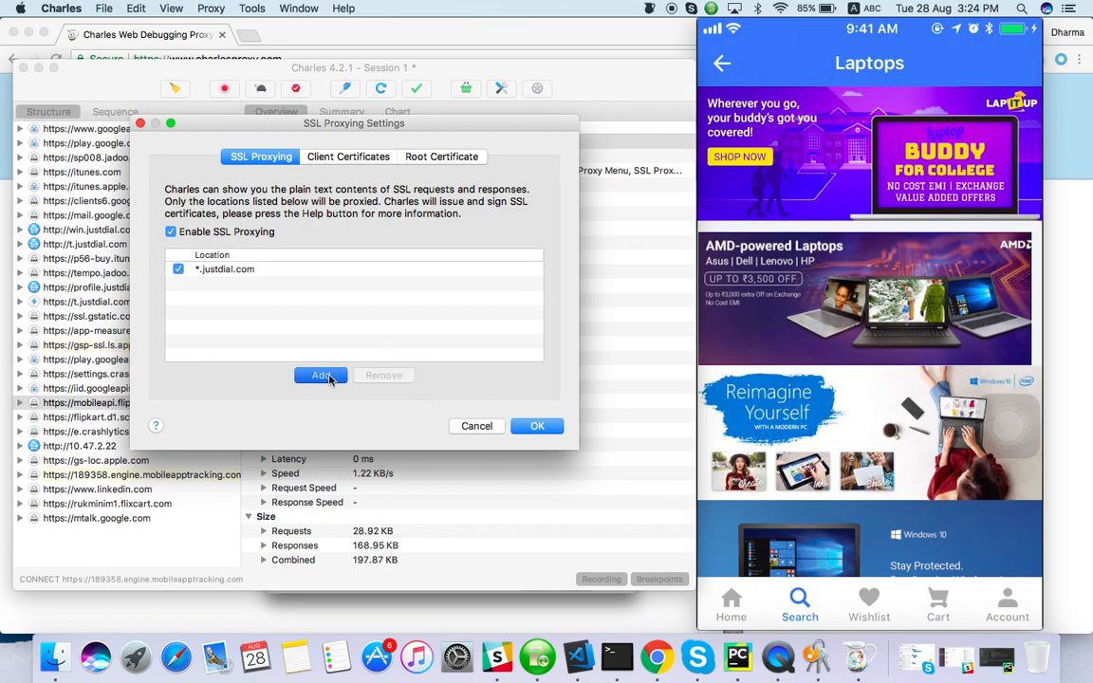
{"action": "left_click", "coordinate": [320, 376]}
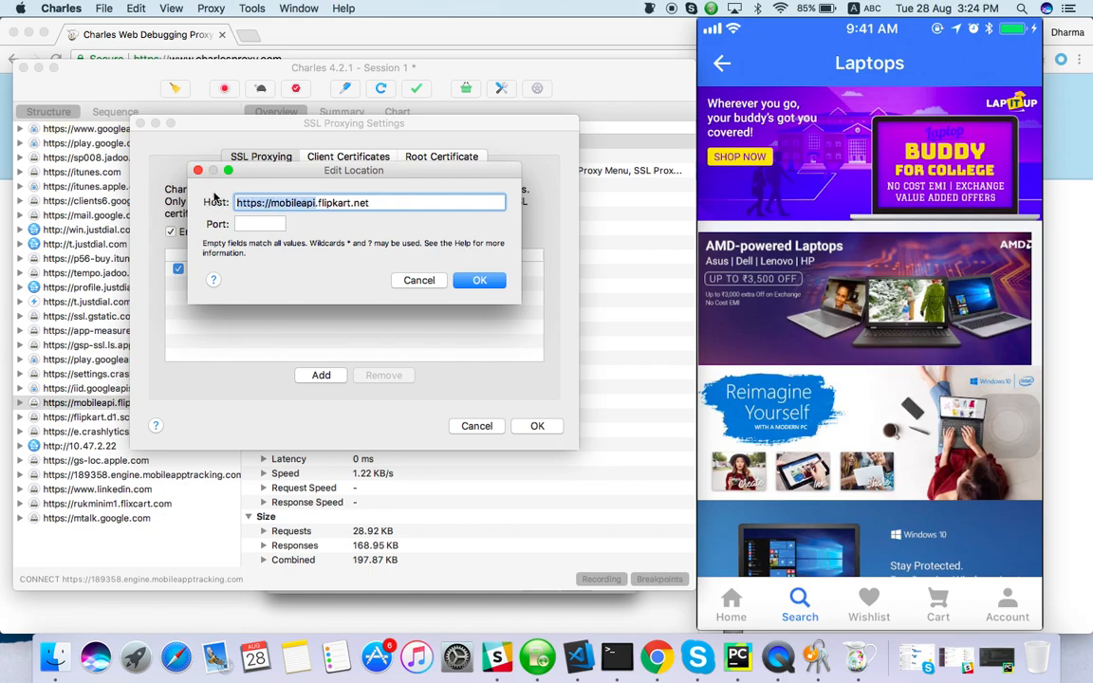
{"action": "left_click", "coordinate": [478, 281]}
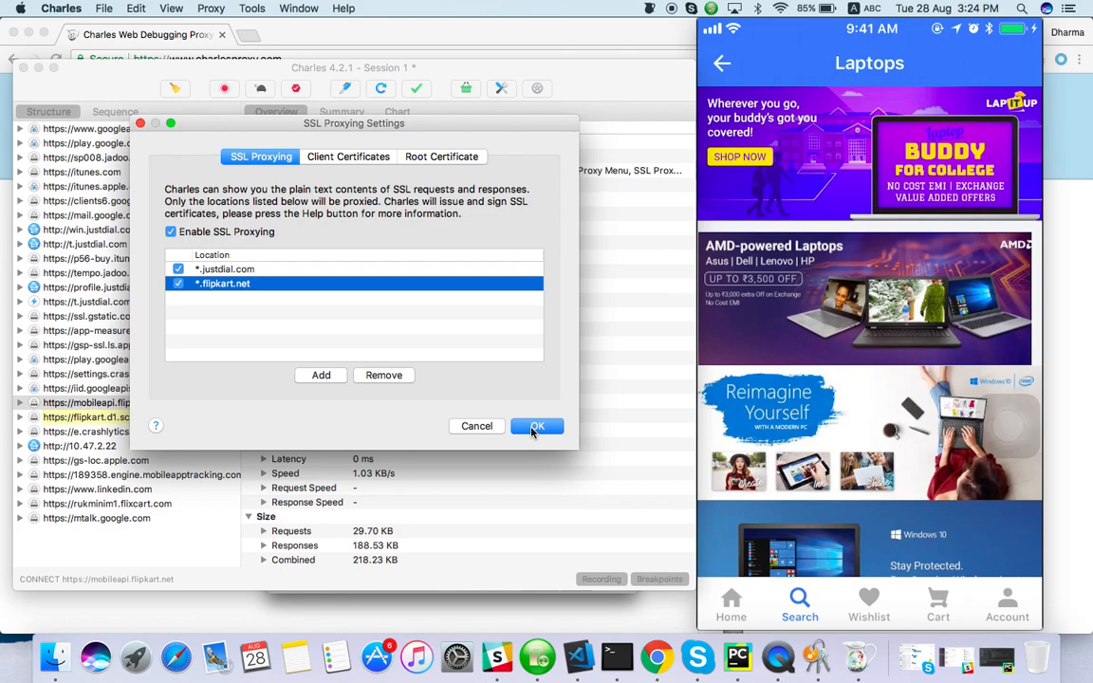
{"action": "left_click", "coordinate": [535, 424]}
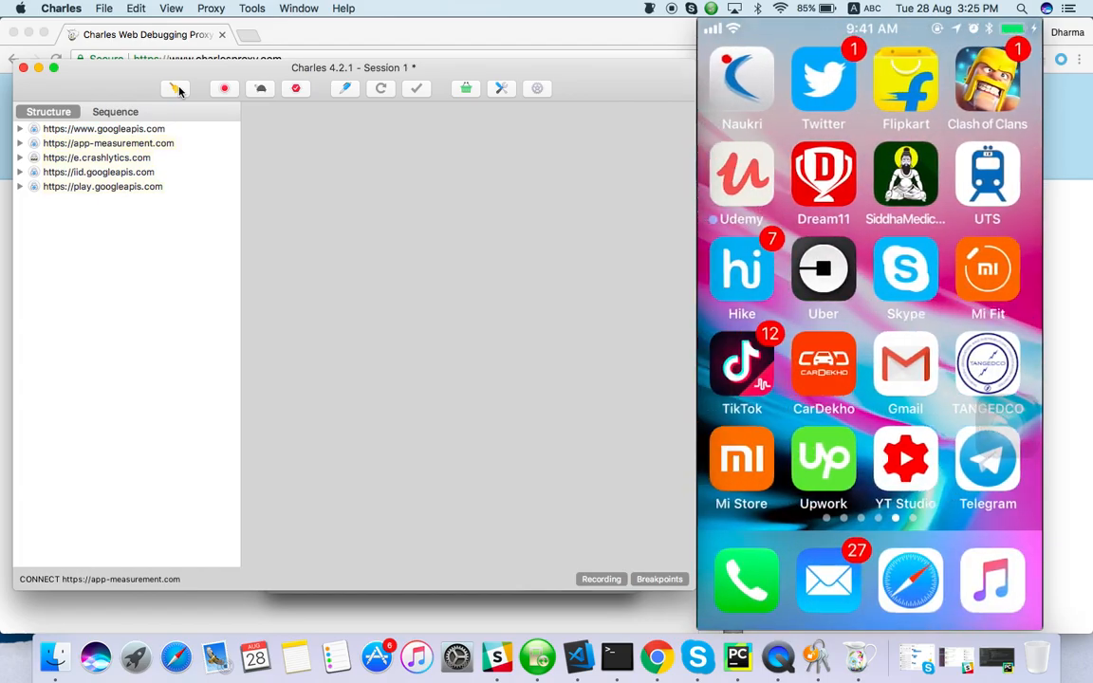
Relaunch Flipkart and expand the decrypted mobileapi.flipkart.net request folders.
{"action": "left_click", "coordinate": [907, 86]}
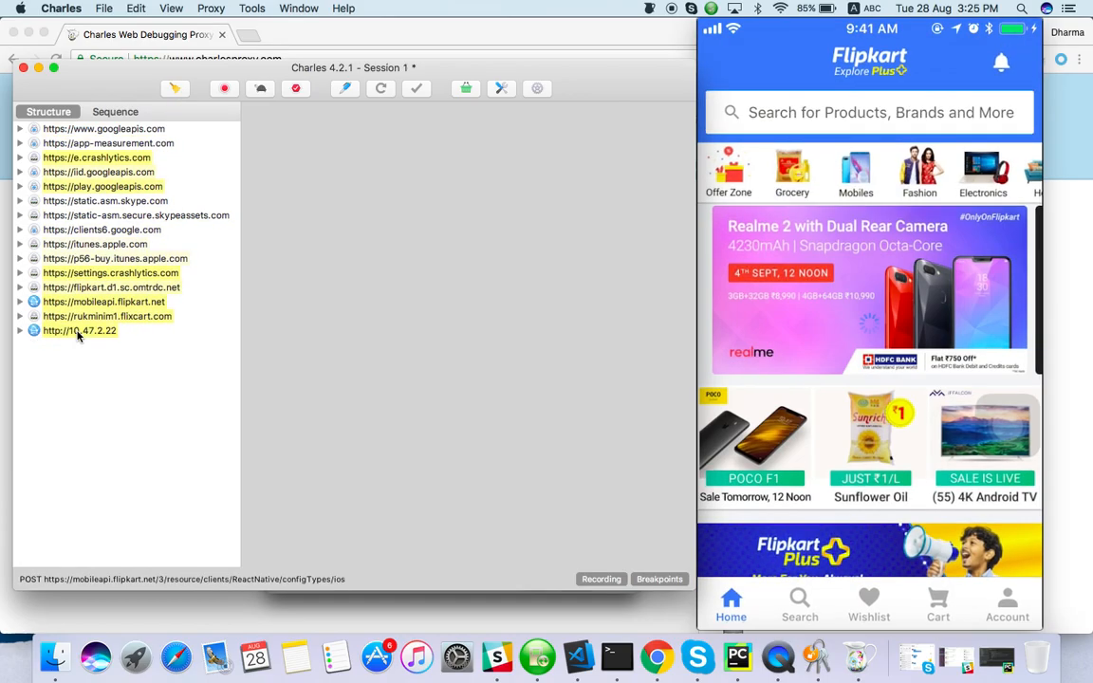
{"action": "left_click", "coordinate": [103, 300]}
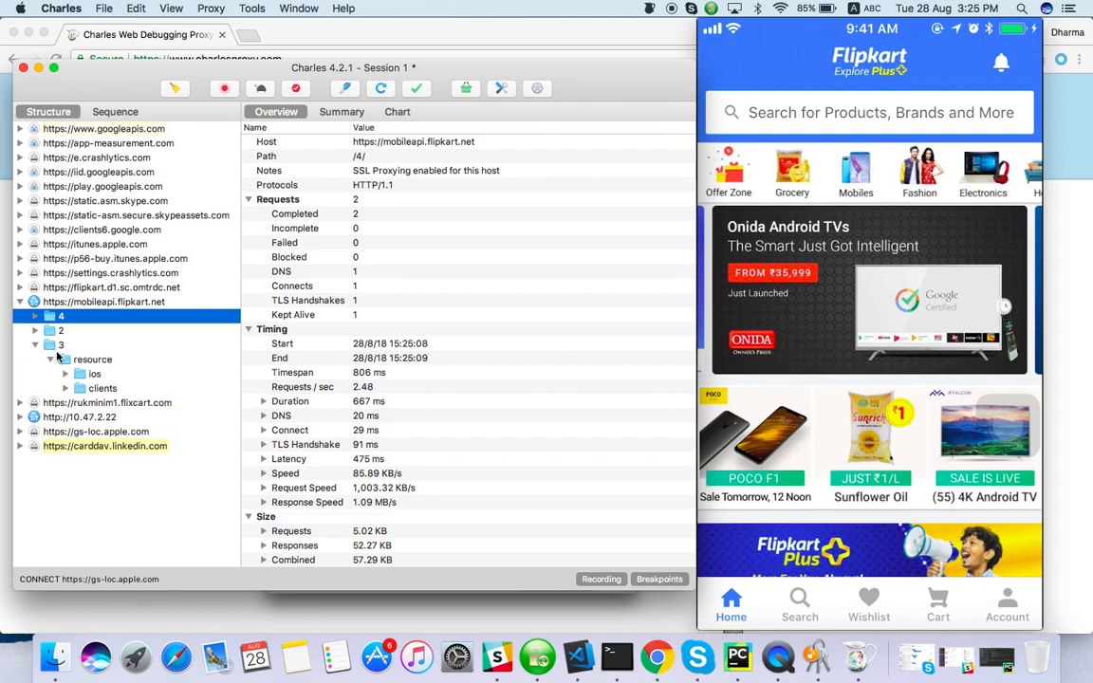
{"action": "left_click", "coordinate": [91, 373]}
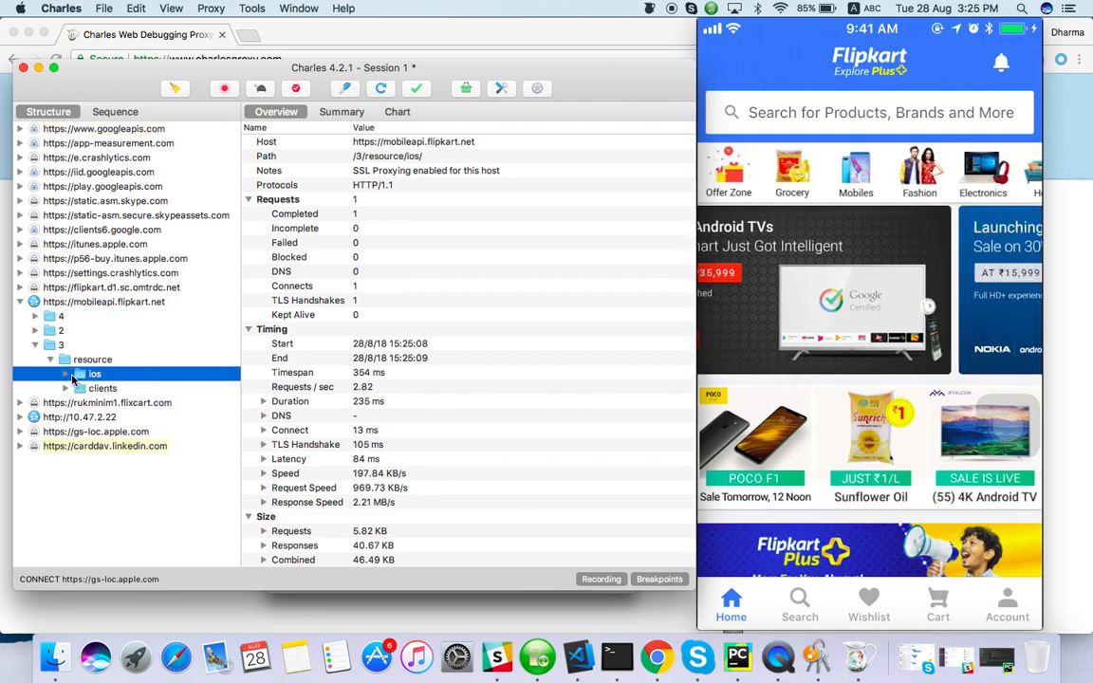
Start Flipkart signup from Account, enter mobile number 9874 and submit it.
{"action": "left_click", "coordinate": [66, 371]}
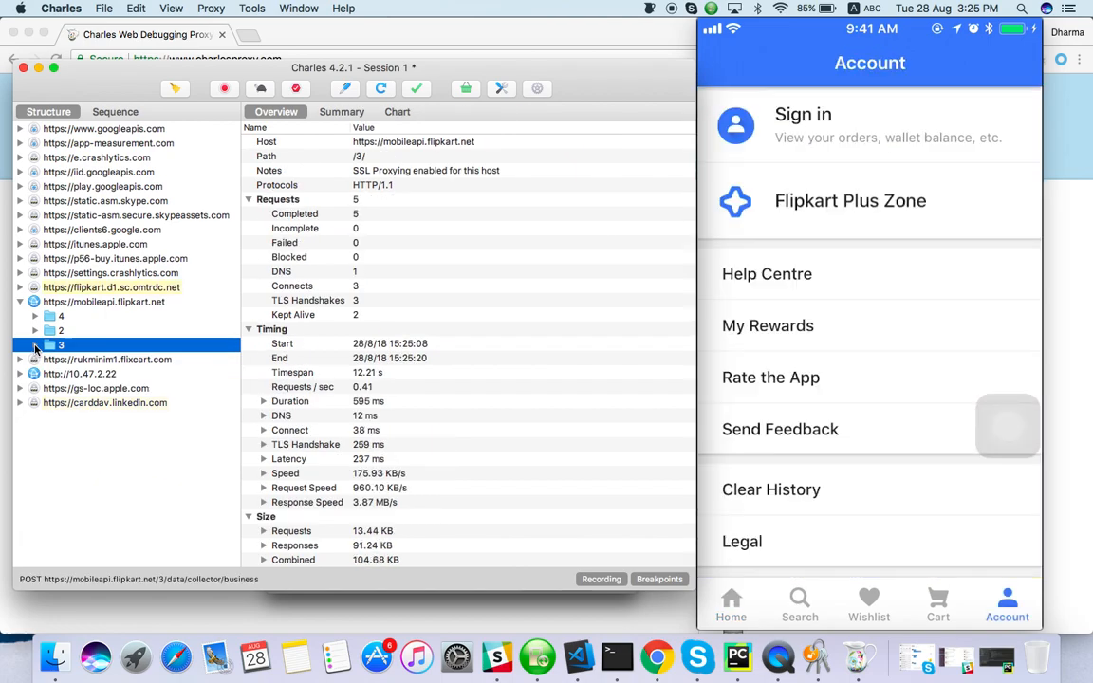
{"action": "left_click", "coordinate": [802, 126]}
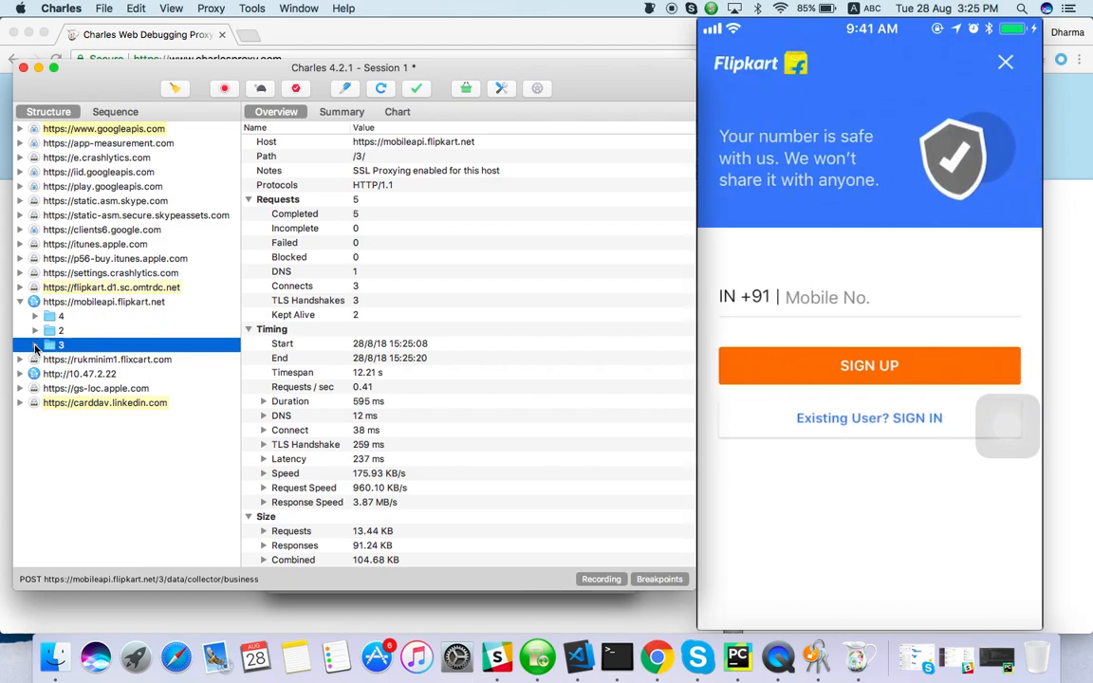
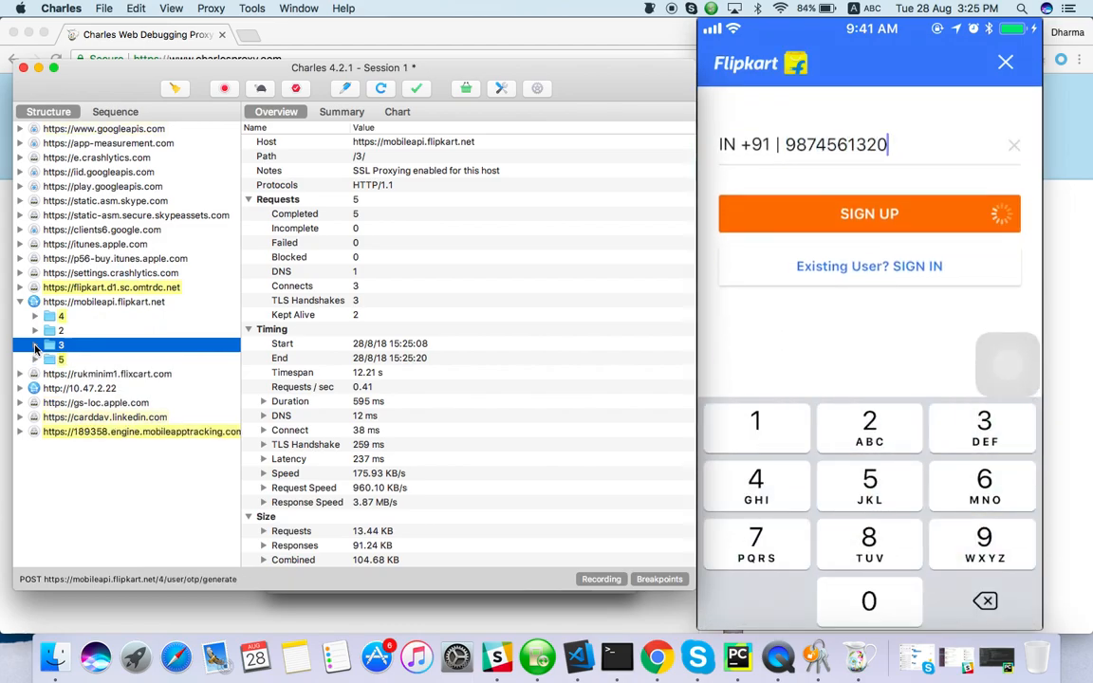
{"action": "left_click", "coordinate": [868, 212]}
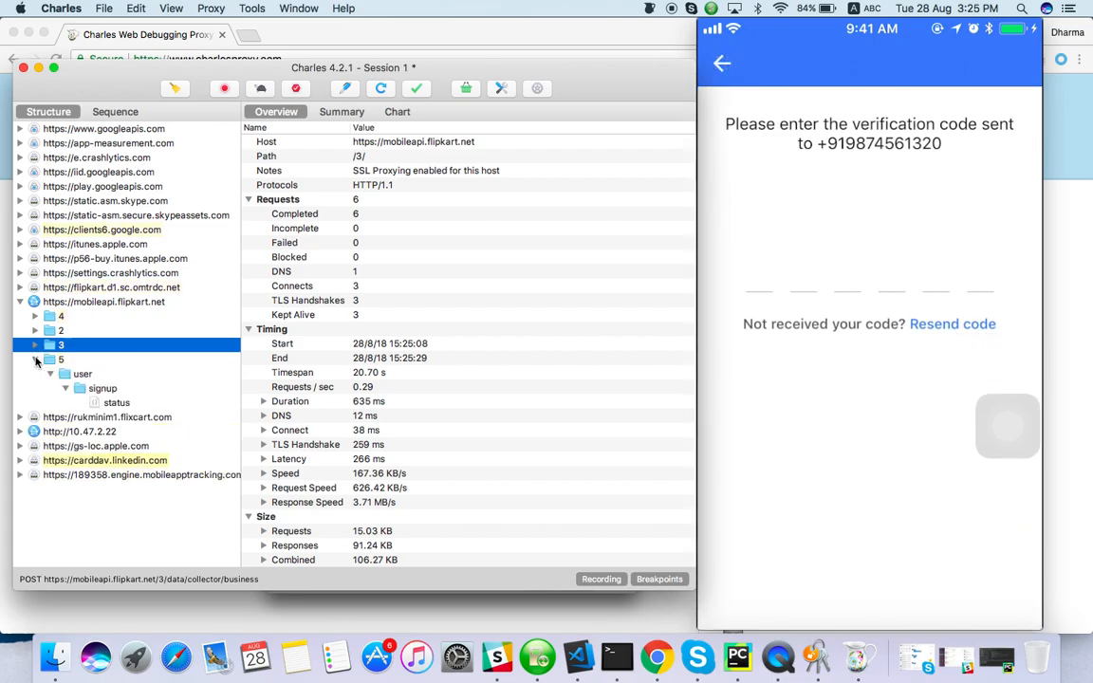
View the signup status response Contents as JSON Text showing NOT_FOUND account details.
{"action": "left_click", "coordinate": [114, 402]}
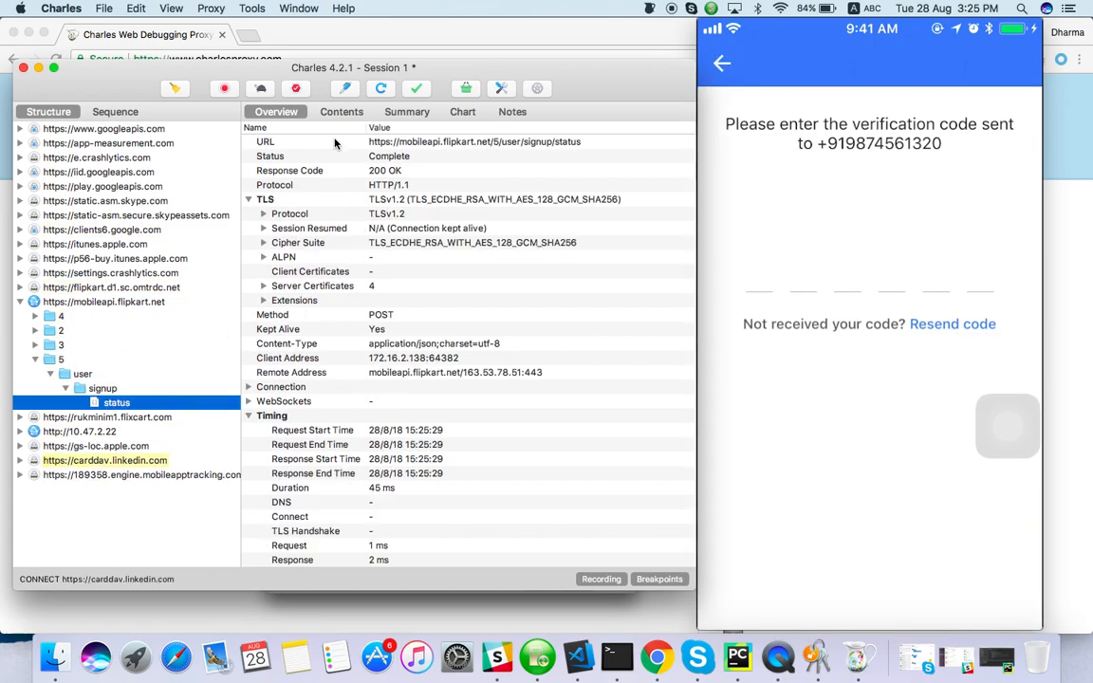
{"action": "left_click", "coordinate": [341, 110]}
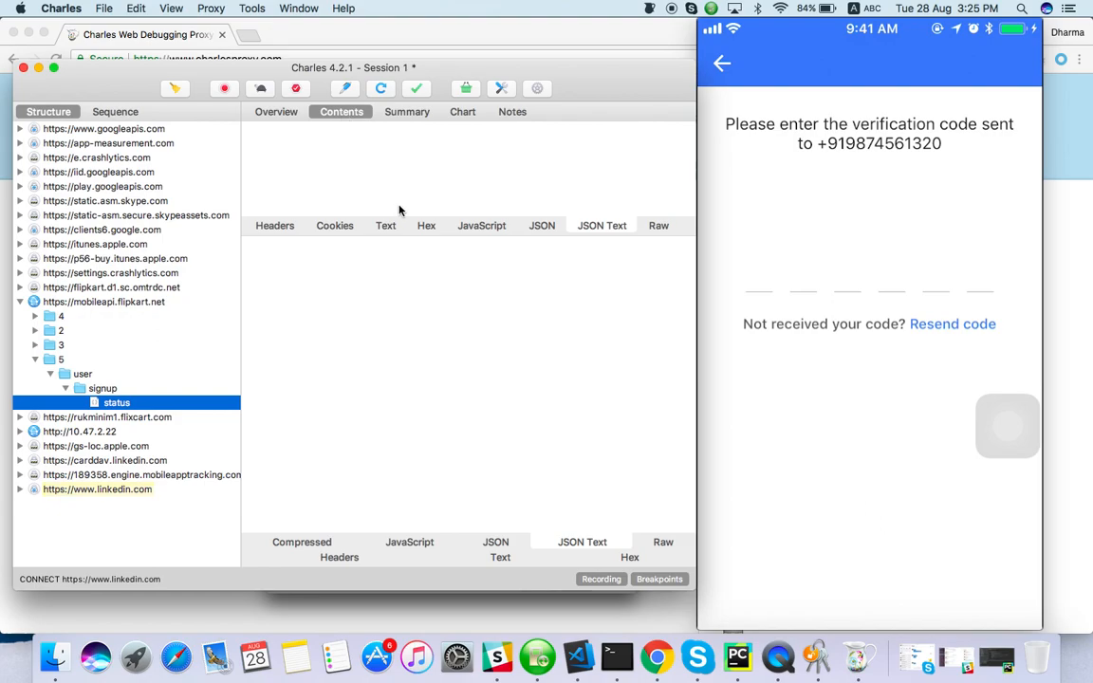
{"action": "left_click", "coordinate": [113, 402]}
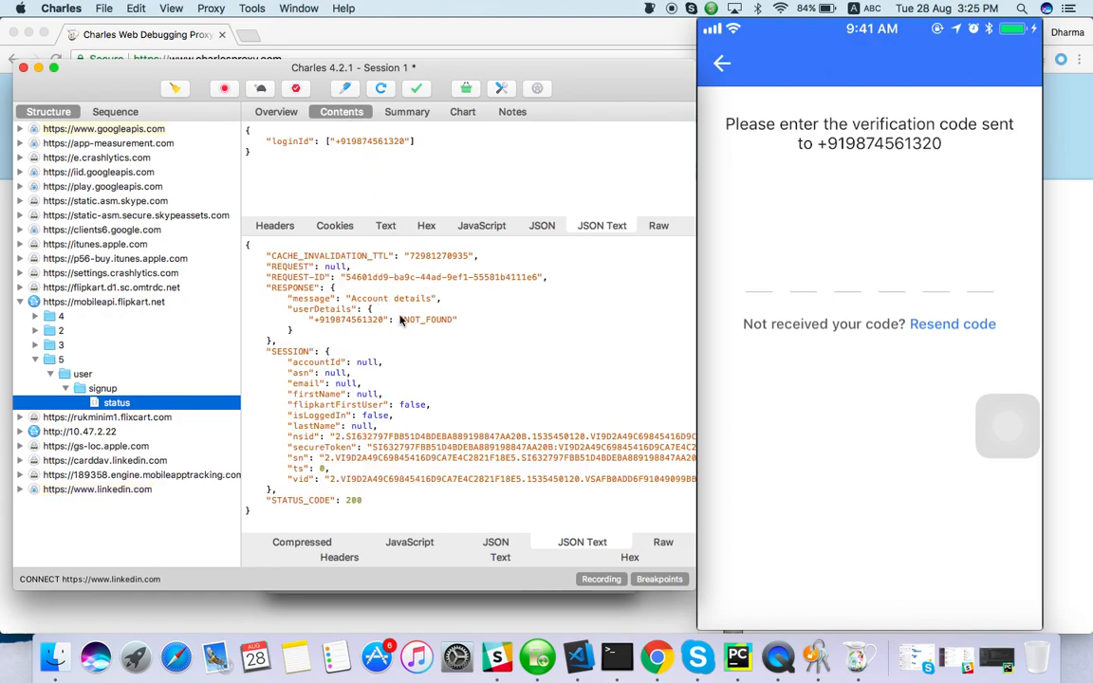
{"action": "left_click", "coordinate": [115, 258]}
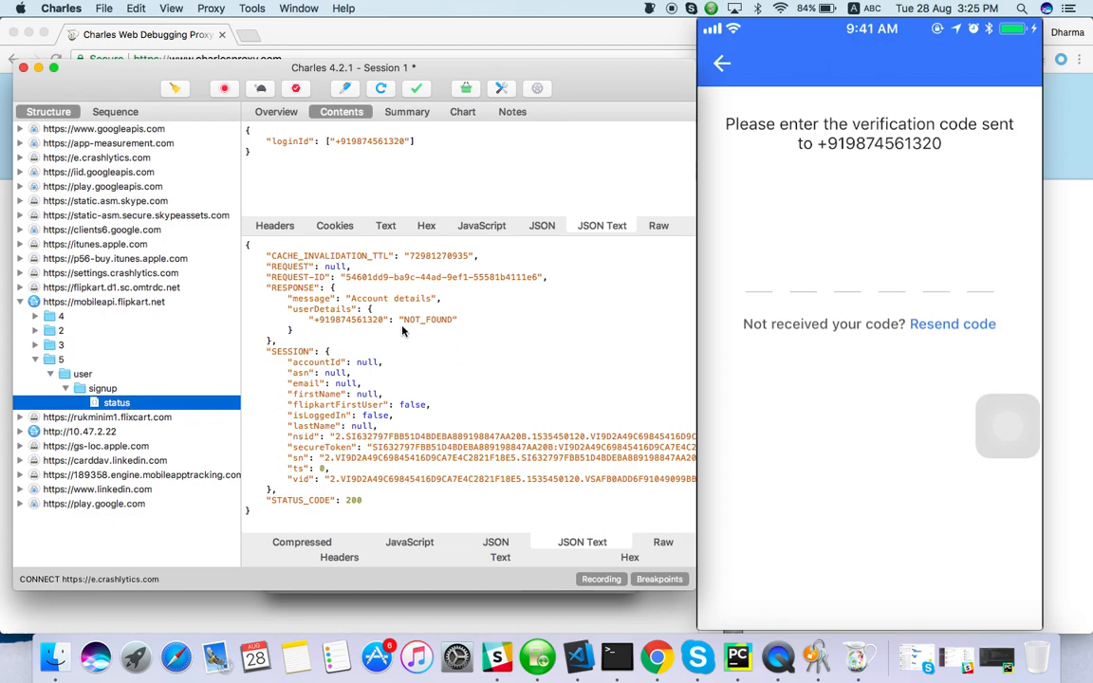
{"action": "scroll", "scroll_direction": "right", "scroll_amount": 3}
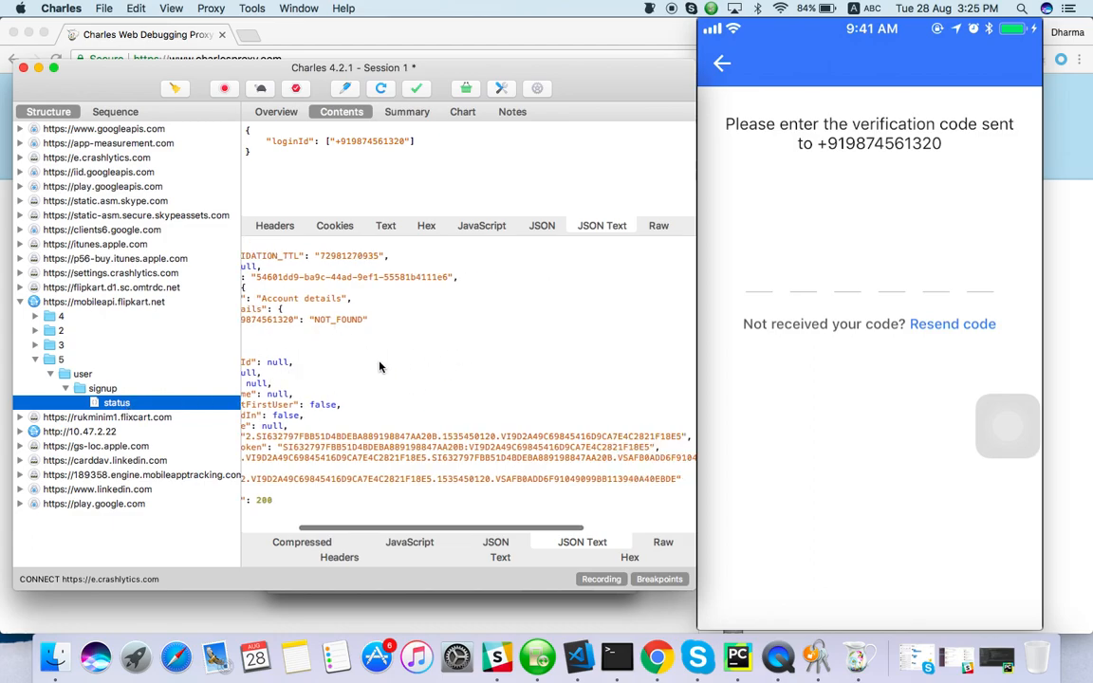